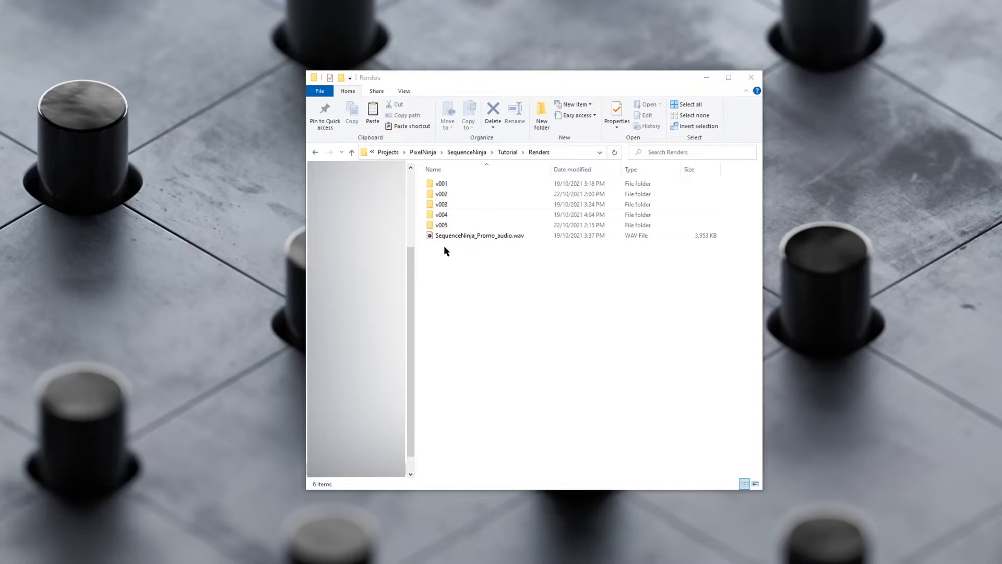
# Load the Renders folder so SequenceNinja_Promo_v005_%04d.png lists with the h264 profile
pyautogui.click(440, 225)
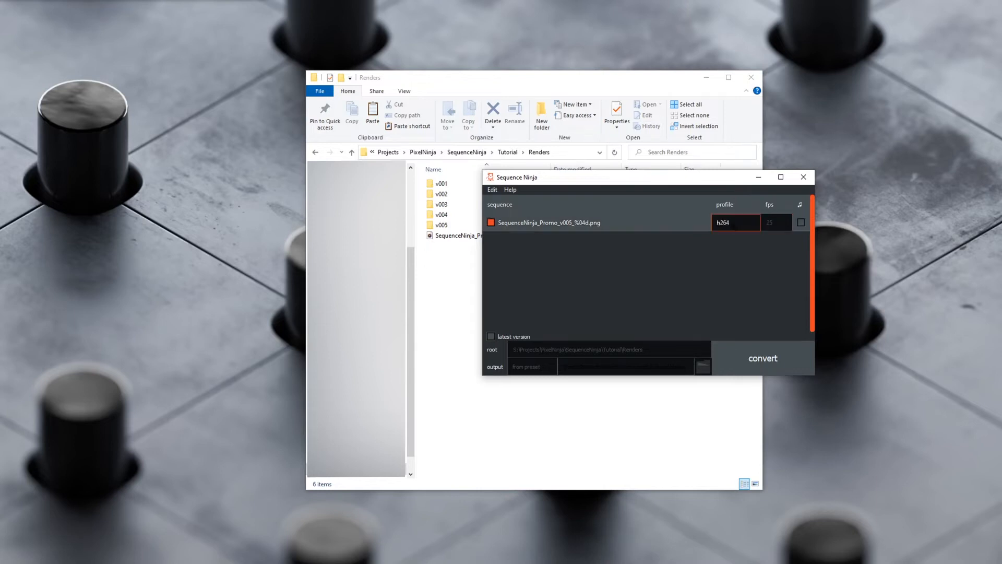
pyautogui.click(734, 222)
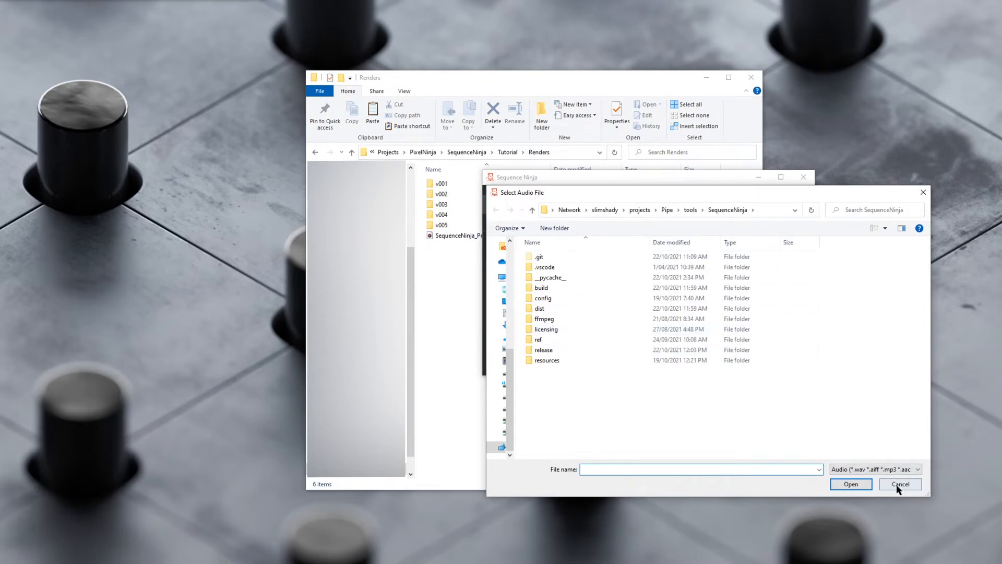
pyautogui.click(898, 483)
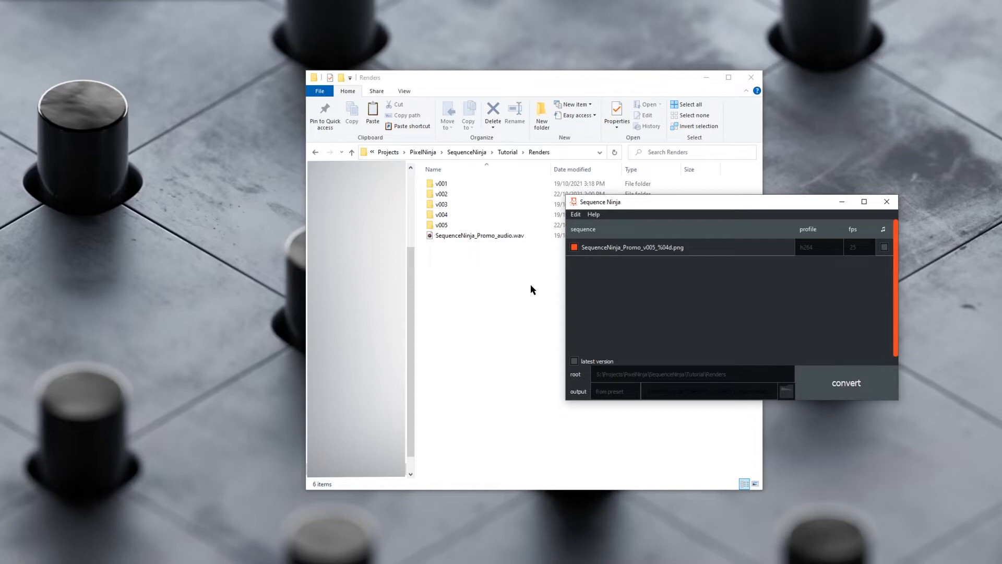
pyautogui.click(480, 235)
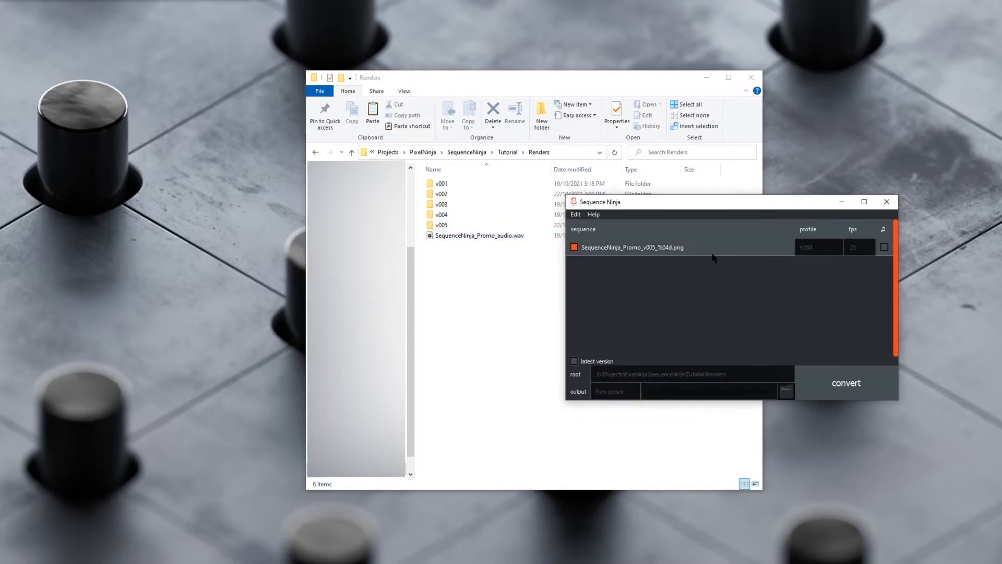
pyautogui.moveTo(632, 246)
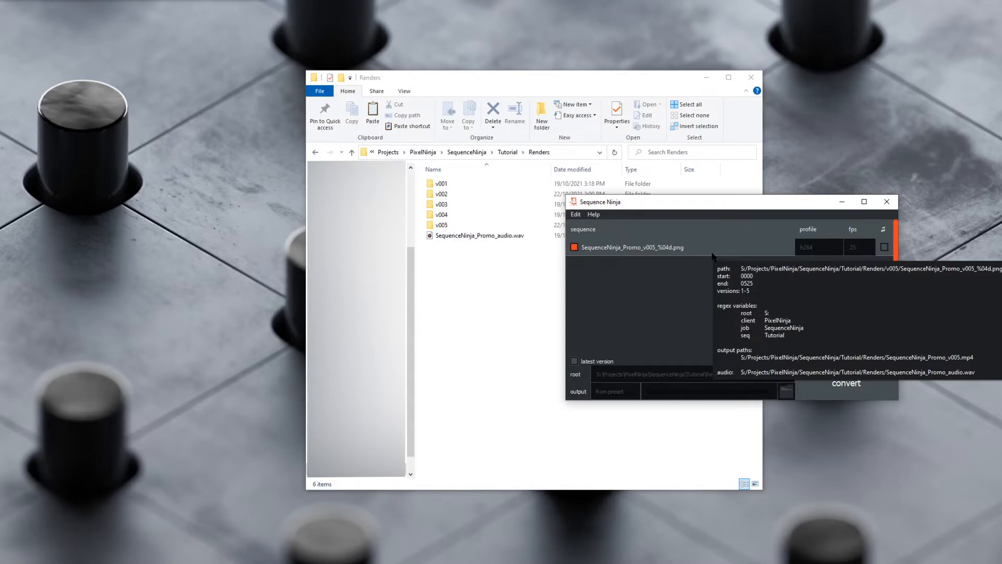
pyautogui.moveTo(669, 281)
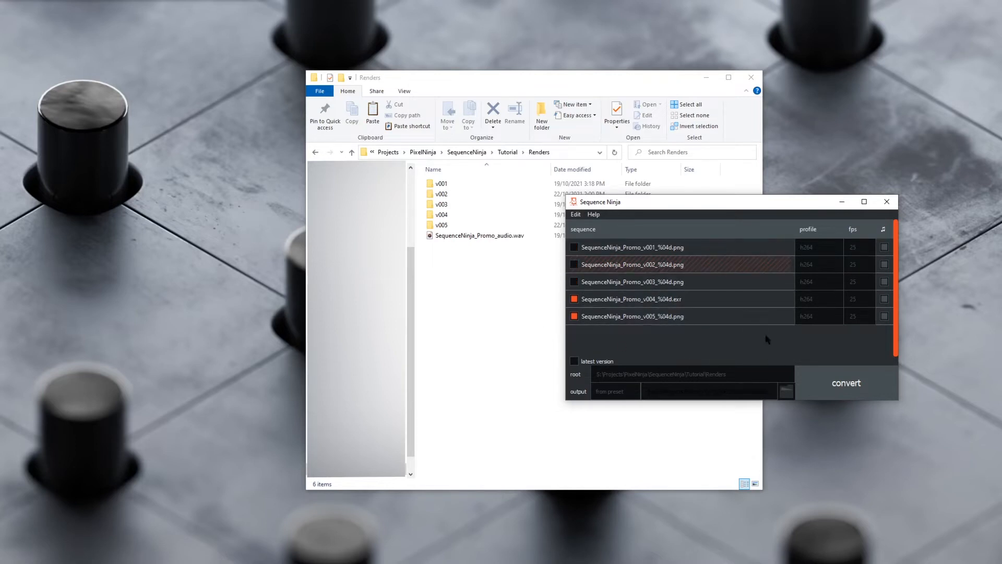
pyautogui.moveTo(846, 383)
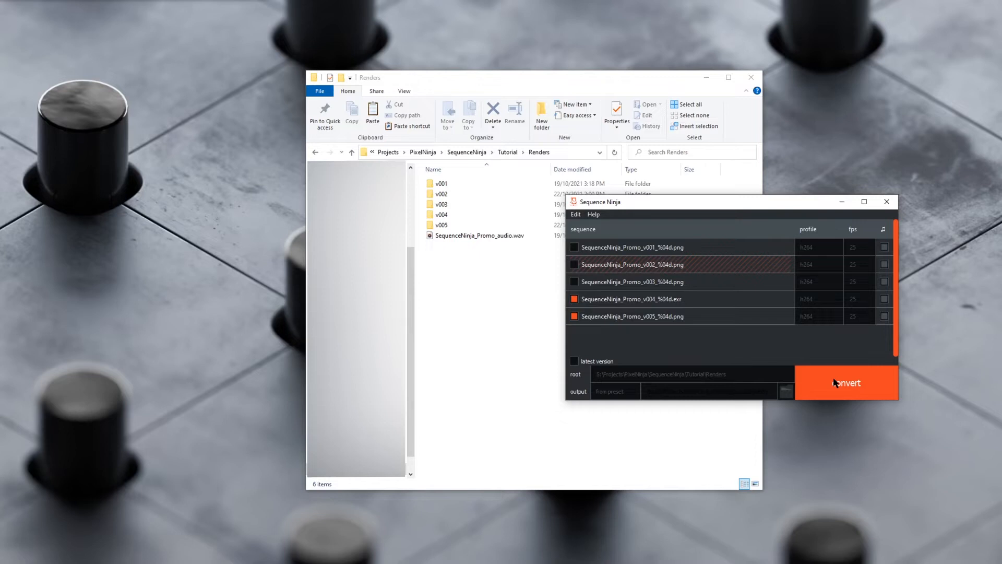
# Encode the ticked v004 and v005 sequences to MP4 and dismiss the progress list
pyautogui.click(846, 383)
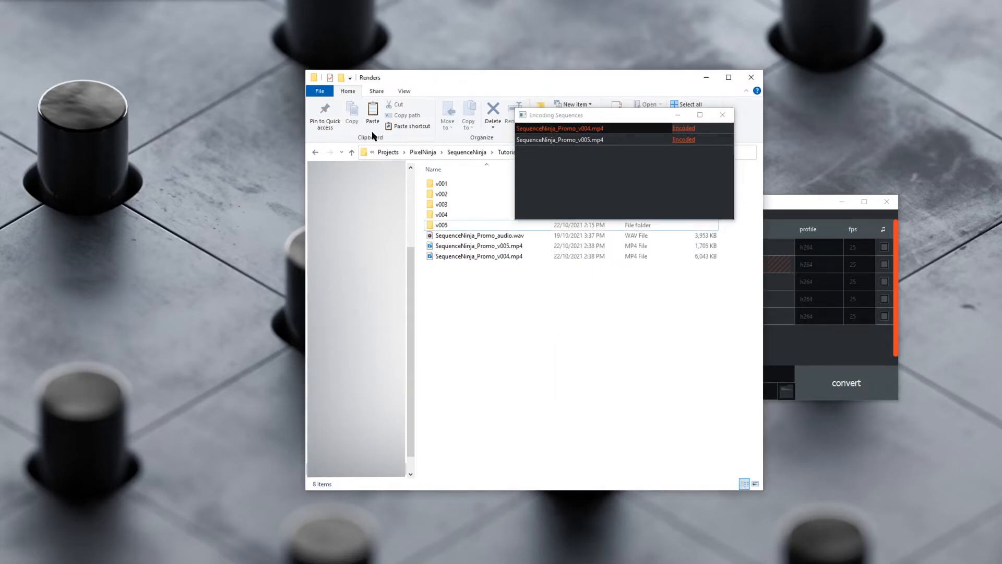
pyautogui.click(479, 245)
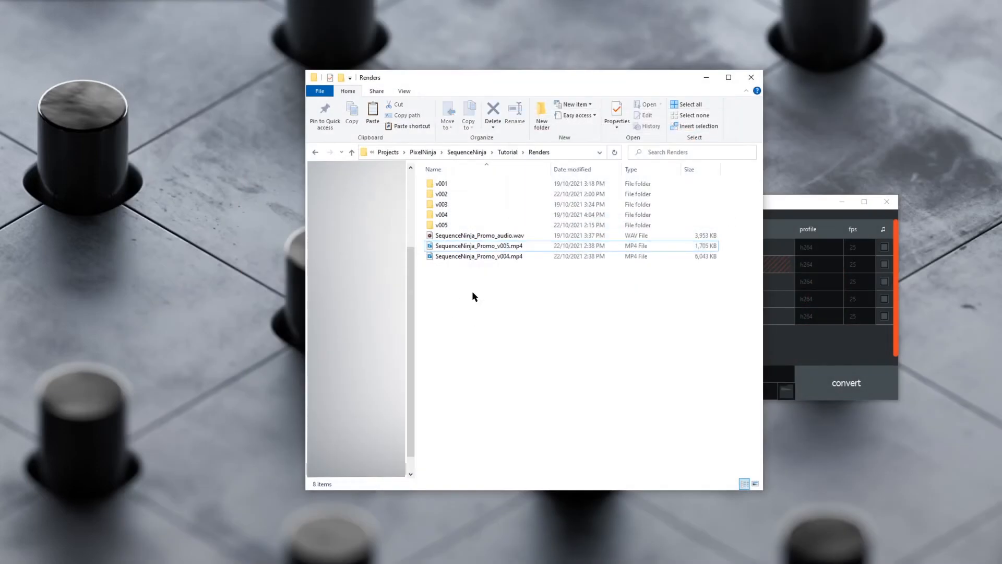
# Permanently delete the two newly encoded MP4 files from Renders
pyautogui.click(492, 109)
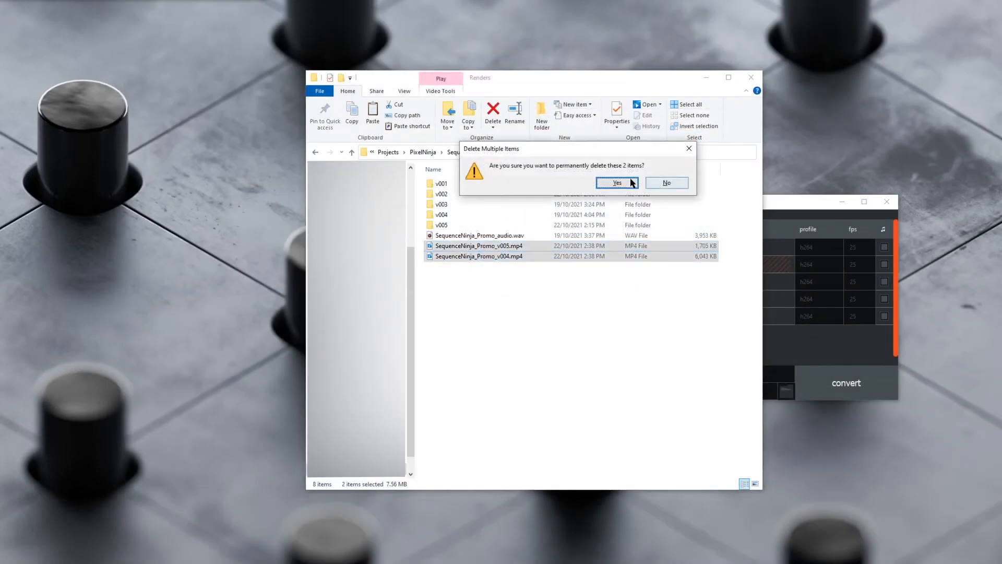
pyautogui.click(616, 183)
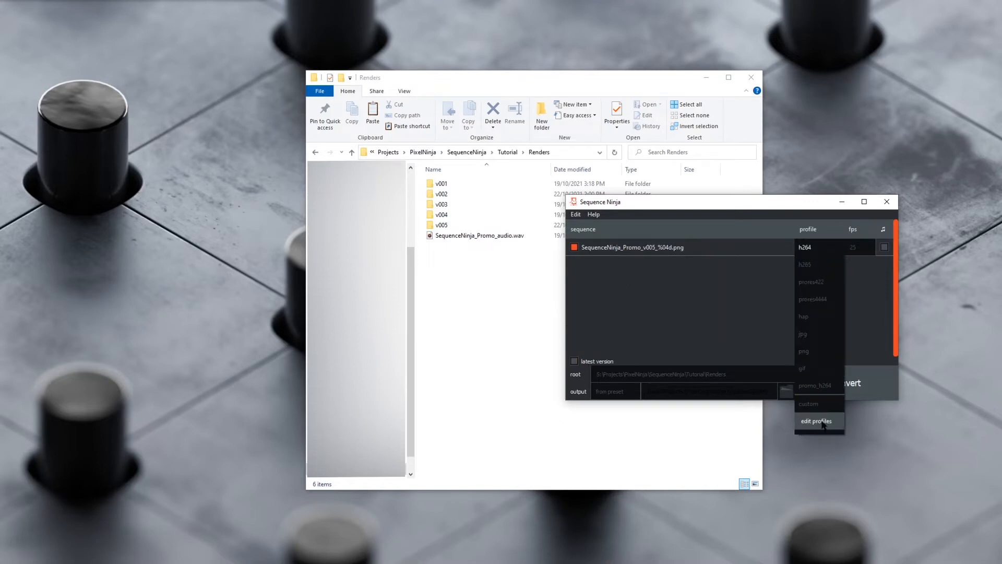
# Add a throwaway profile named 'gfdgfg' in the profile editor and save the list
pyautogui.click(815, 421)
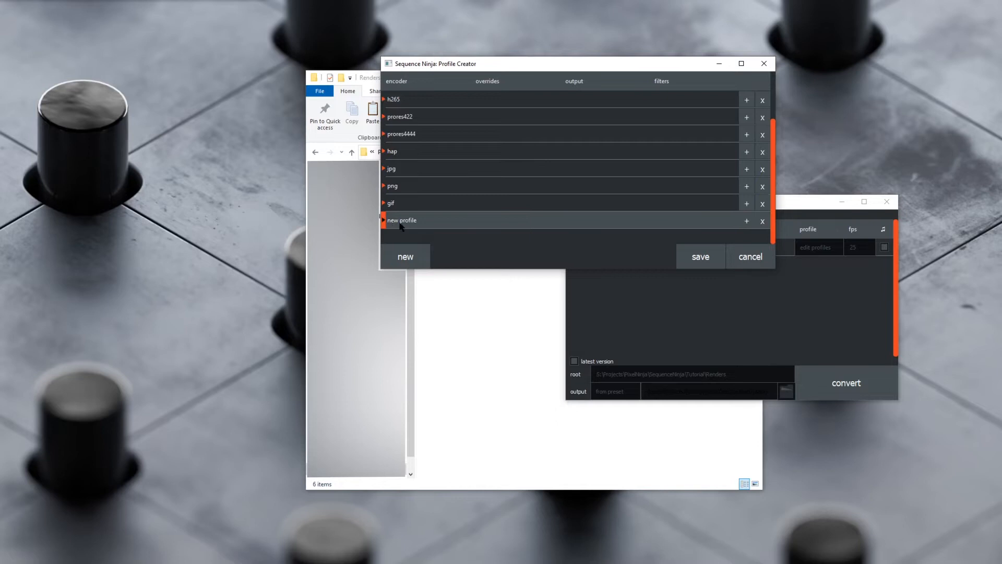
pyautogui.write('gfdgfg')
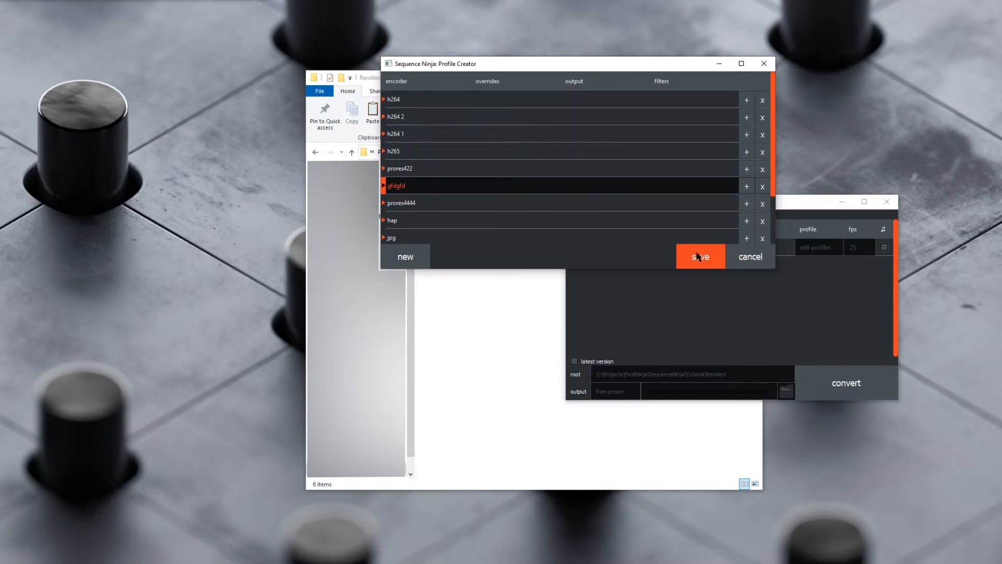
pyautogui.click(699, 257)
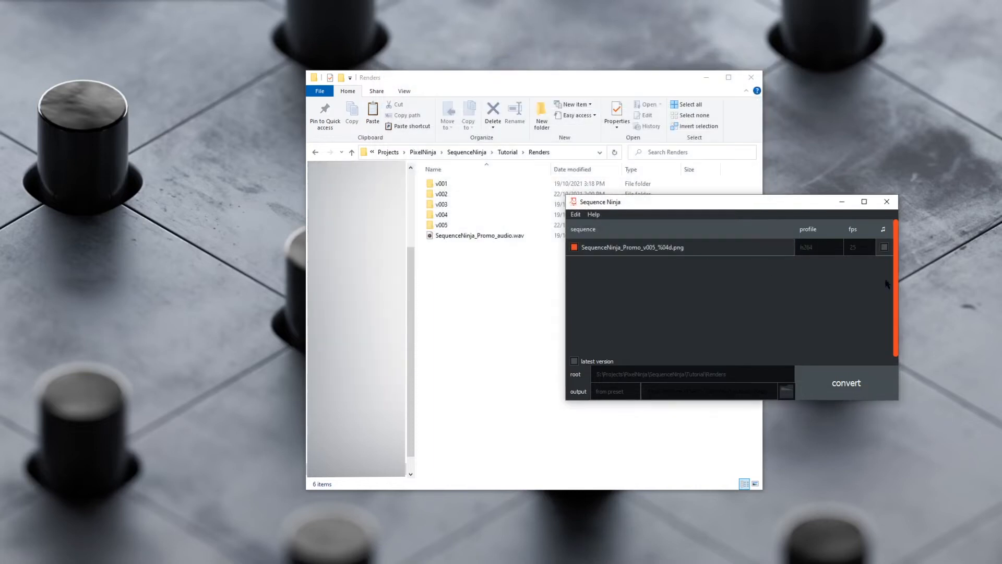
# Start a custom profile with two h264 outputs and enable a file name suffix on the first
pyautogui.click(818, 247)
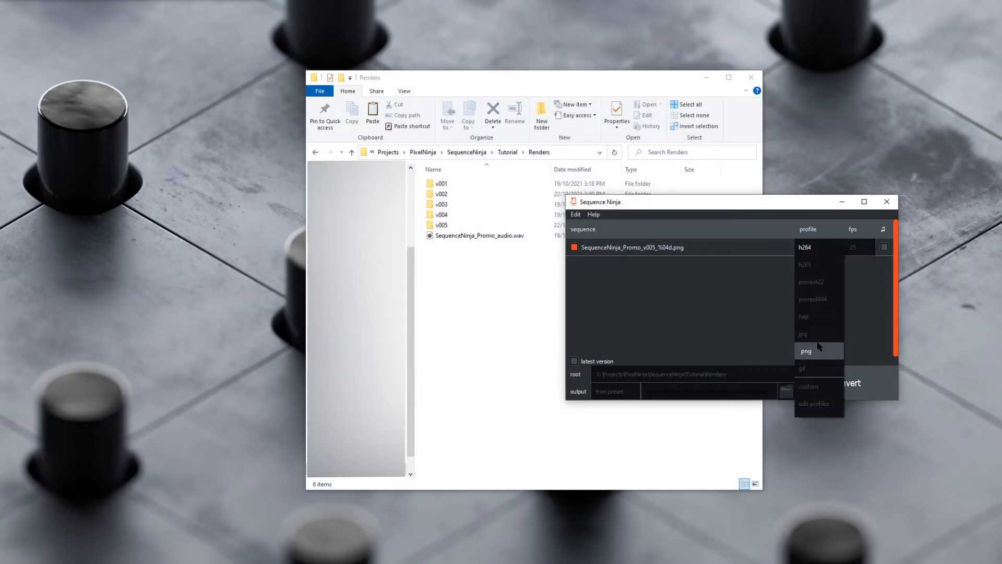
pyautogui.click(813, 402)
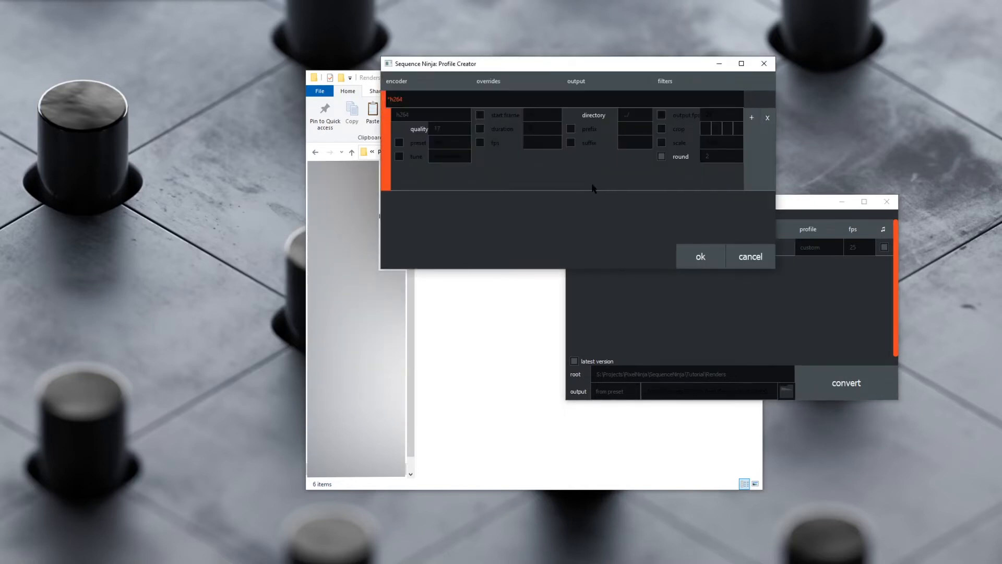
pyautogui.moveTo(773, 196)
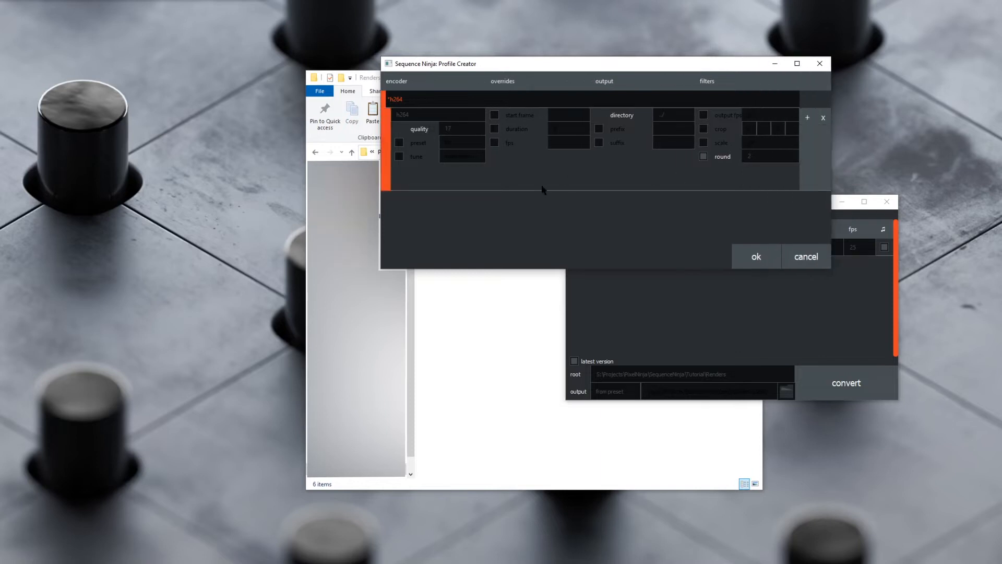
pyautogui.moveTo(602, 146)
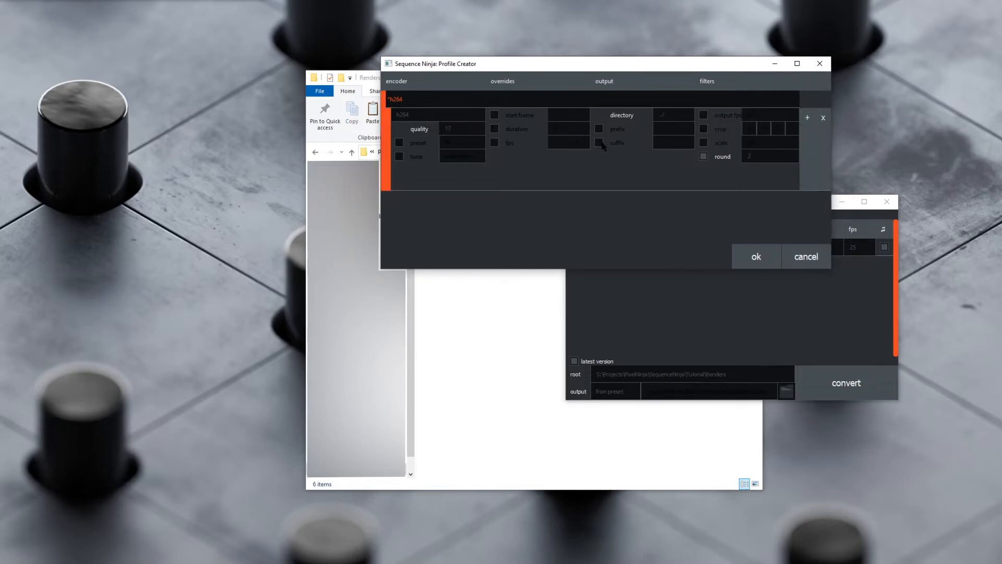
pyautogui.click(807, 118)
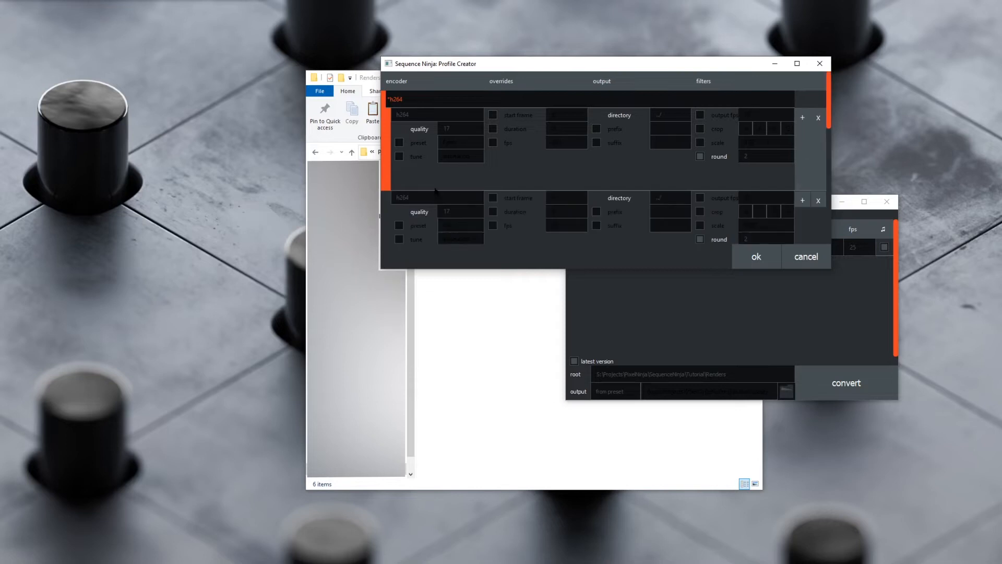
pyautogui.click(419, 212)
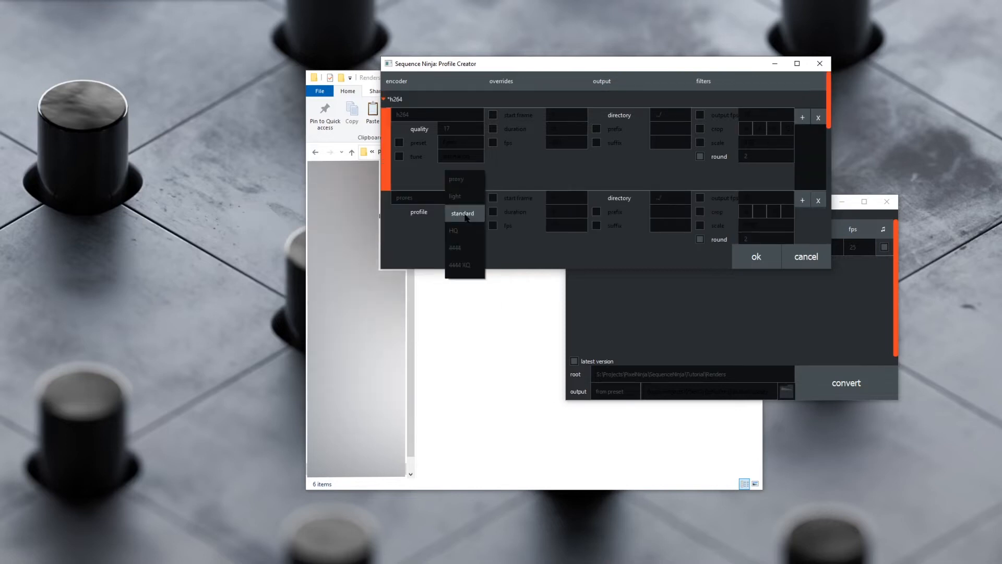
pyautogui.click(463, 213)
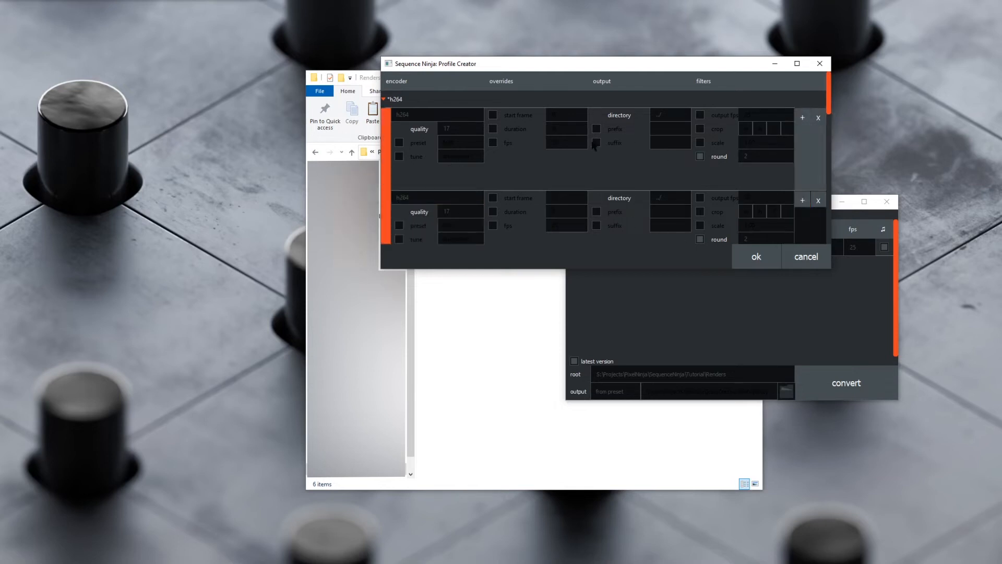
pyautogui.click(670, 142)
pyautogui.write('_preview')
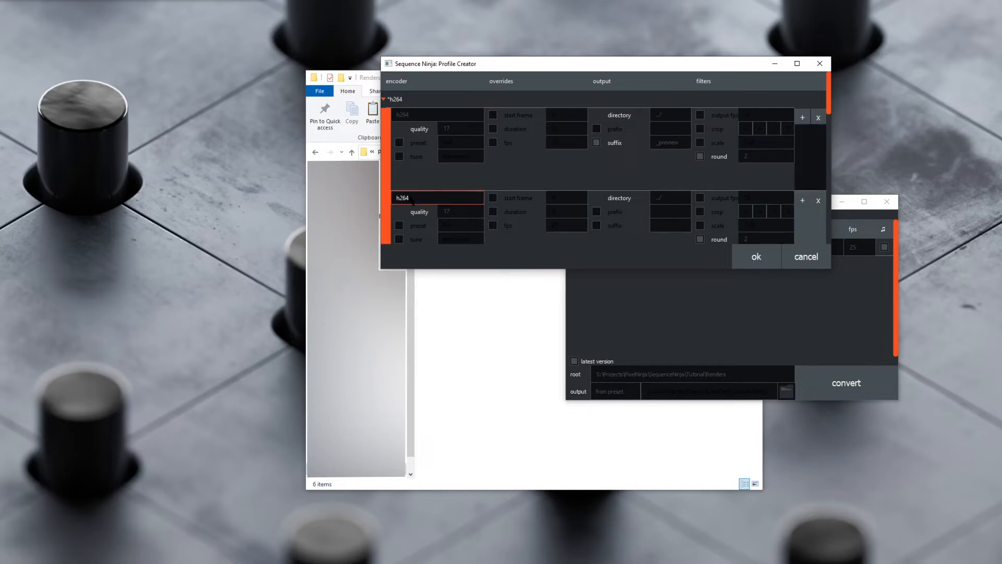
# Give the second output a 'square' suffix with crop values and confirm the profile
pyautogui.click(670, 225)
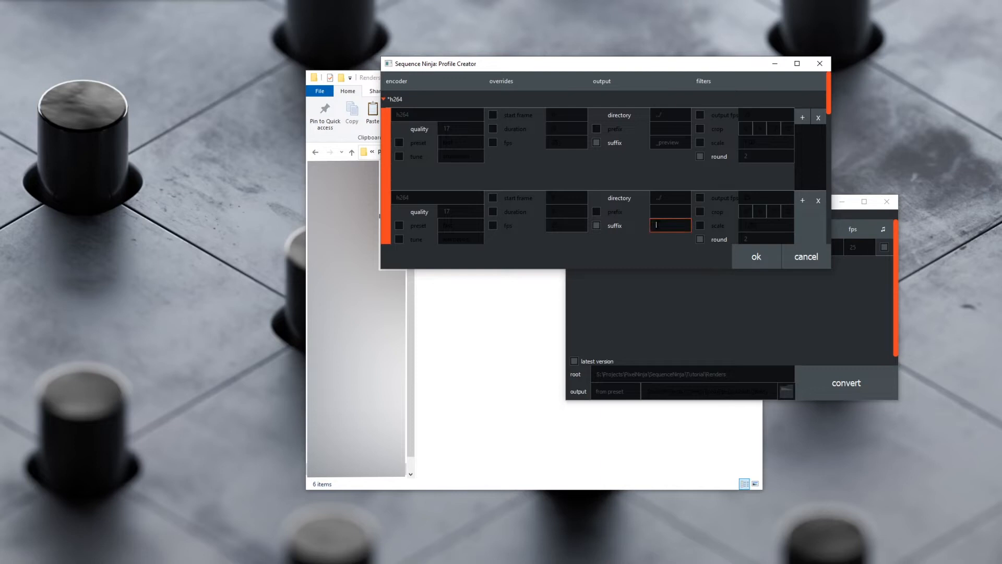
pyautogui.write('square')
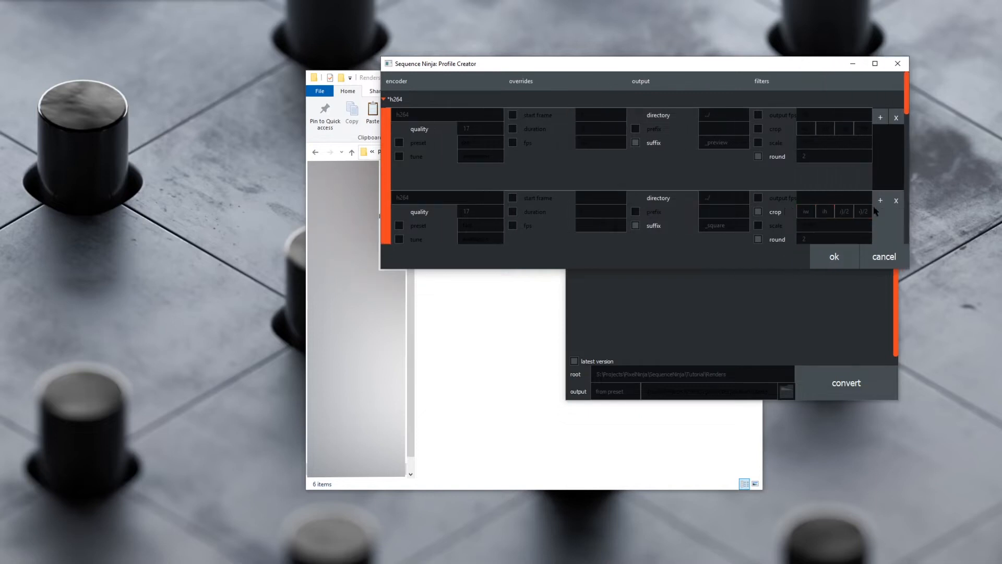
pyautogui.click(806, 211)
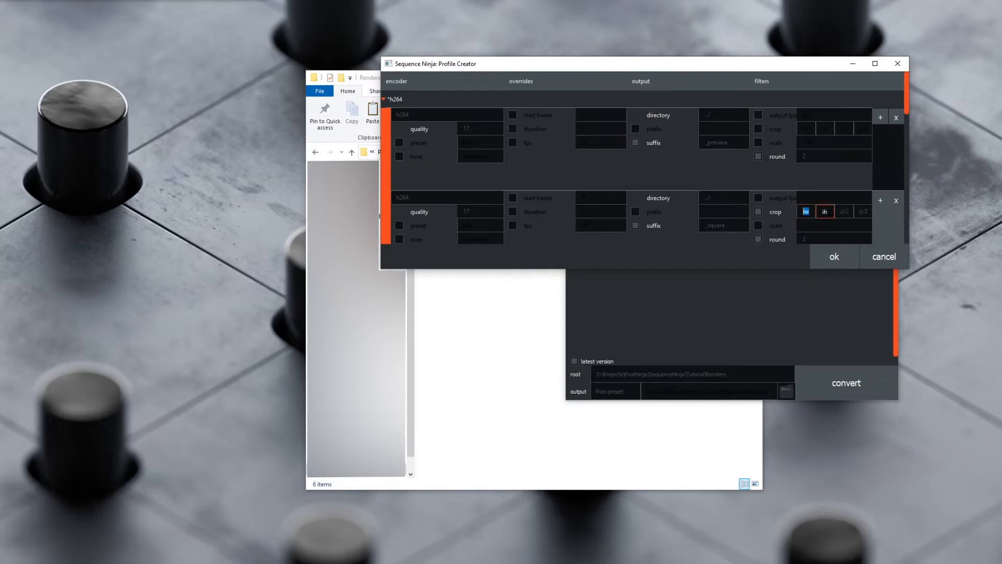
pyautogui.click(863, 212)
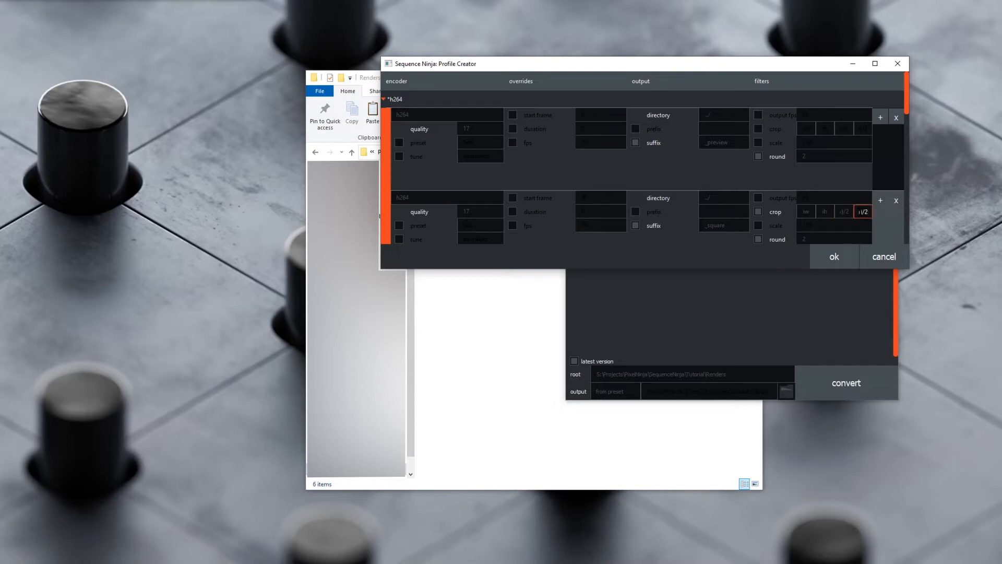
pyautogui.moveTo(844, 211)
pyautogui.write('-')
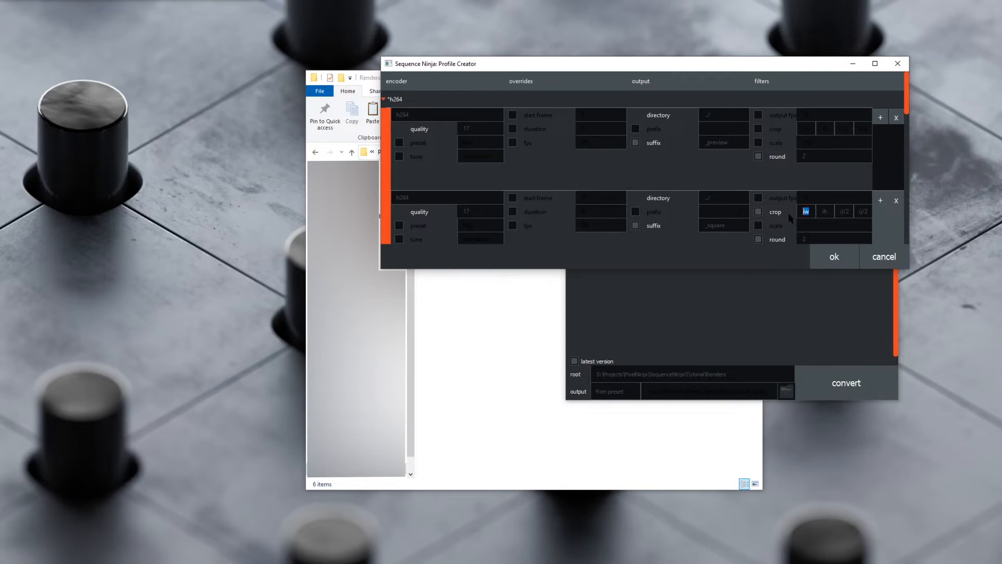
pyautogui.click(806, 212)
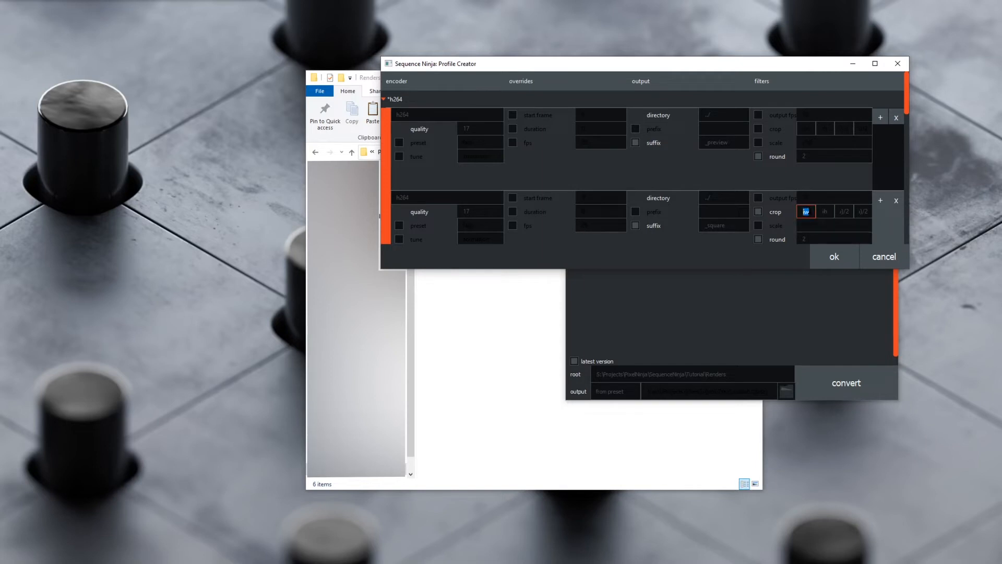
pyautogui.moveTo(805, 210)
pyautogui.write('625')
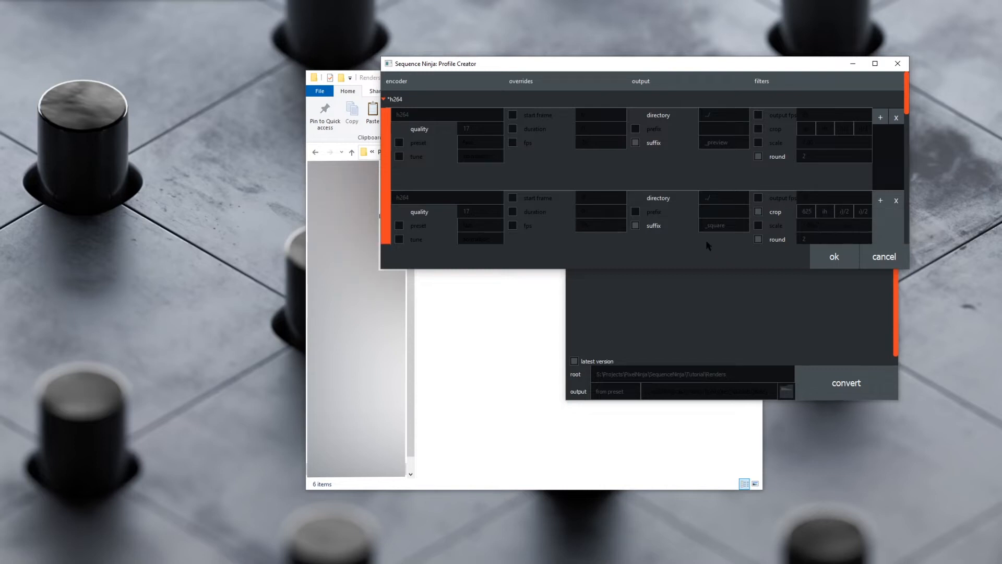
pyautogui.click(723, 226)
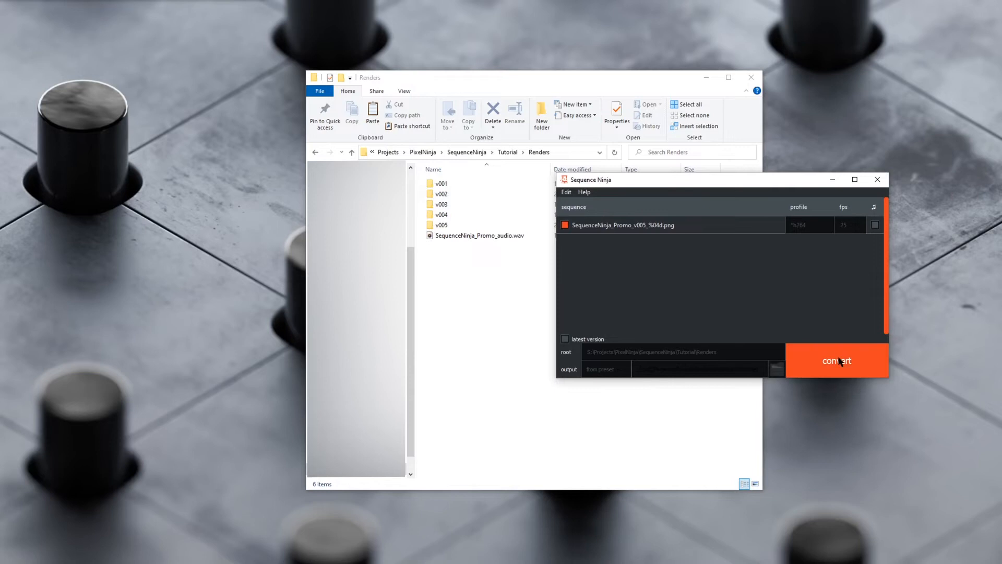
# Encode the v005 sequence with the custom profile and play the resulting square MP4
pyautogui.click(836, 360)
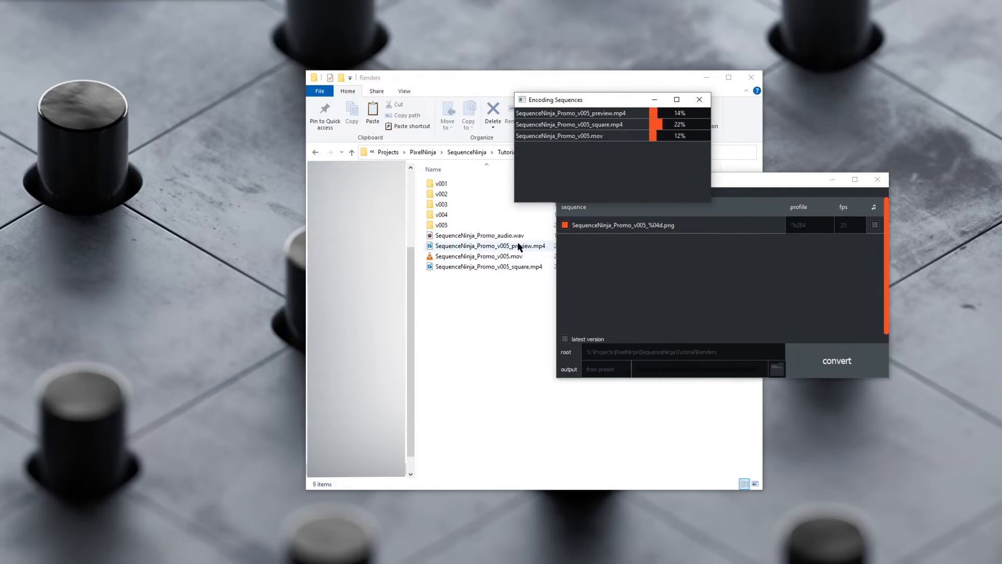
pyautogui.moveTo(530, 251)
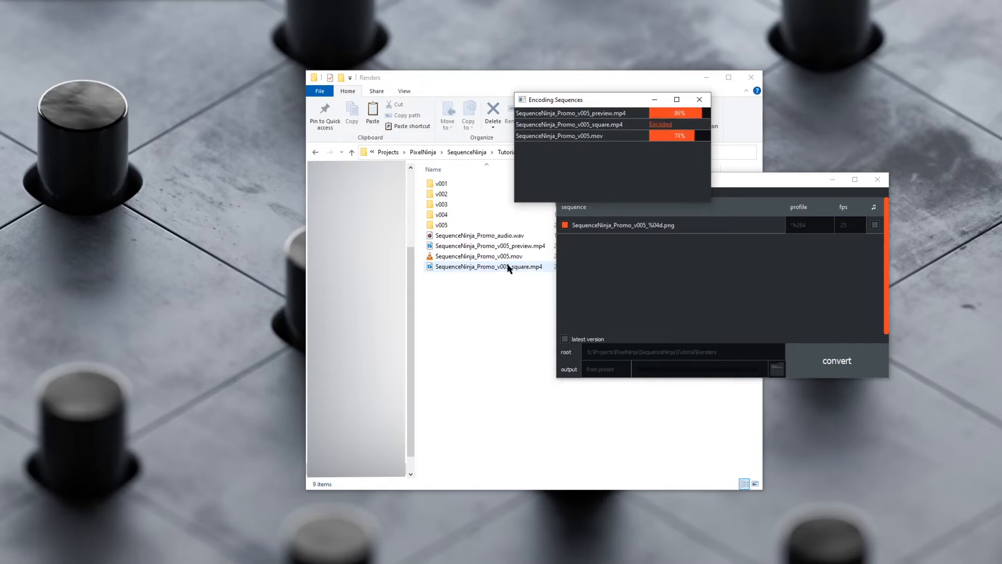
pyautogui.moveTo(528, 269)
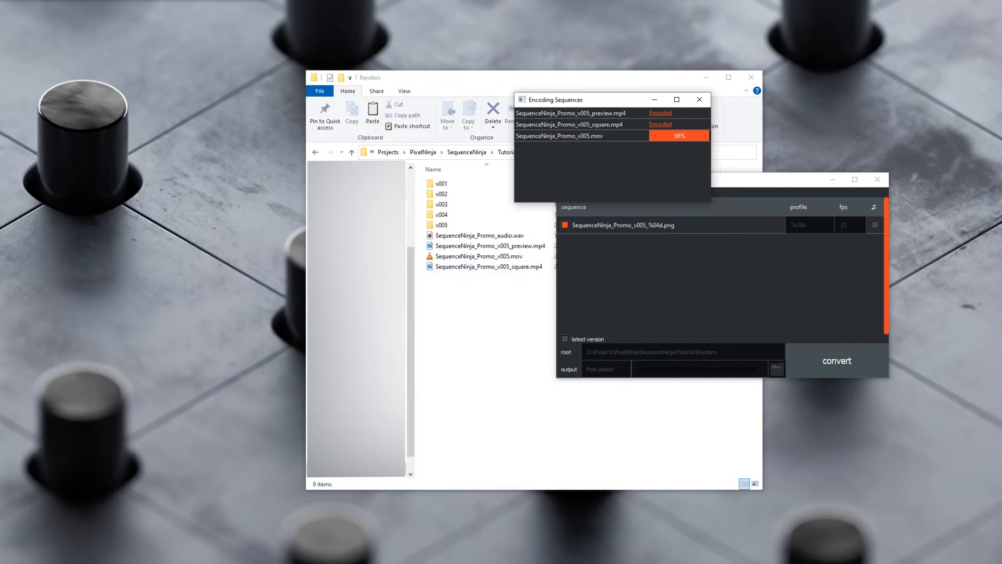
pyautogui.click(488, 266)
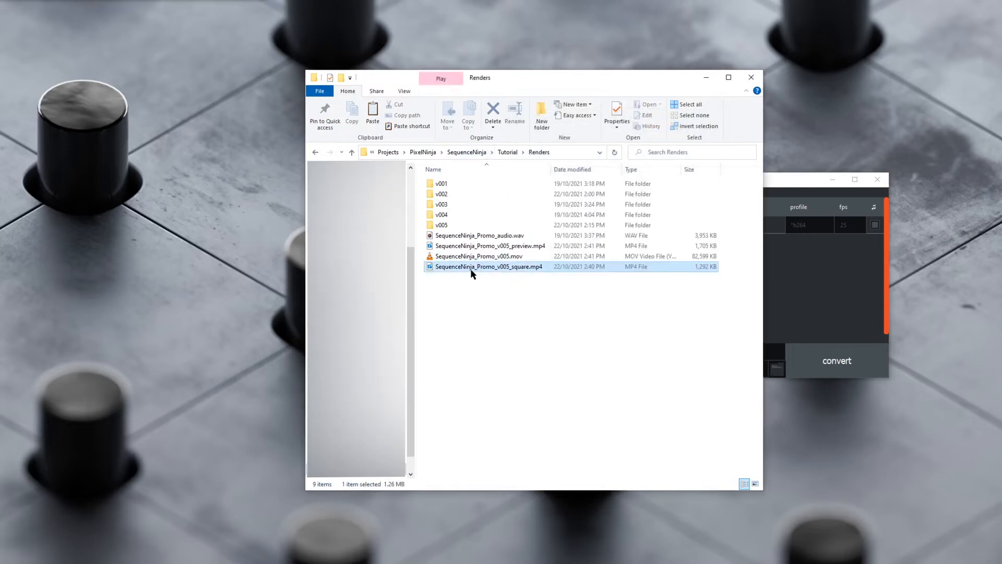
pyautogui.doubleClick(487, 266)
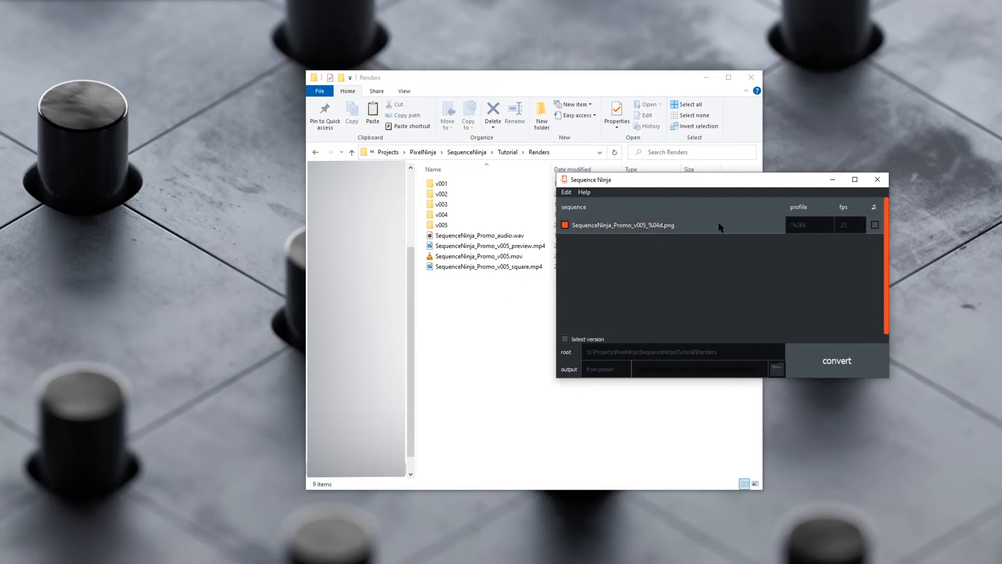
# Save the current custom settings as a new profile named promo_test
pyautogui.click(808, 225)
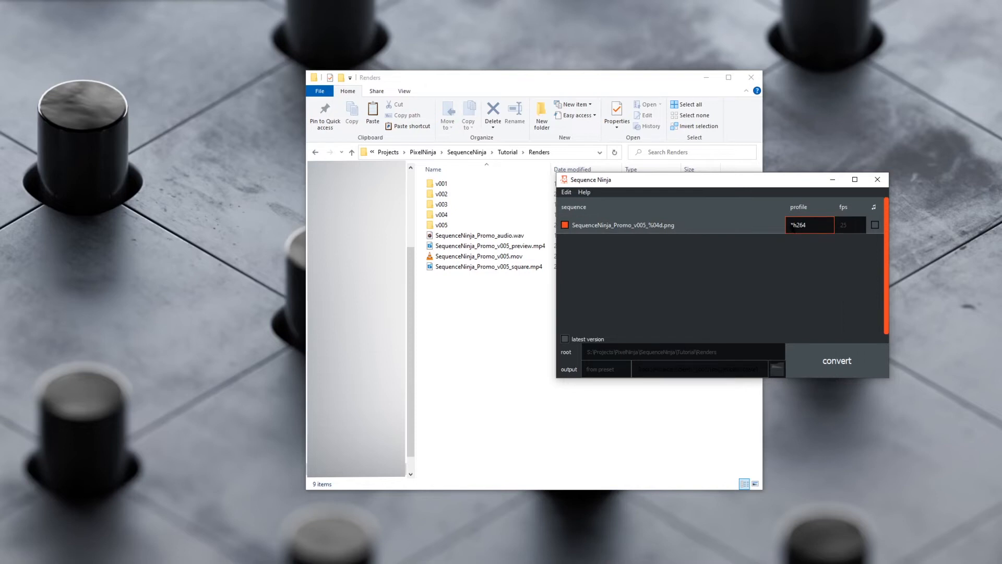
pyautogui.click(808, 225)
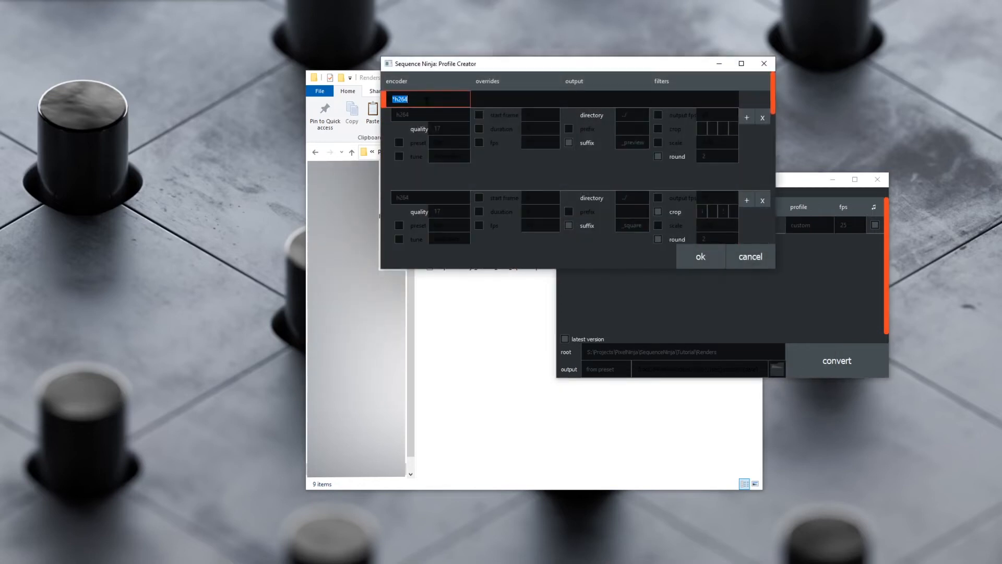
pyautogui.write('promo_tr')
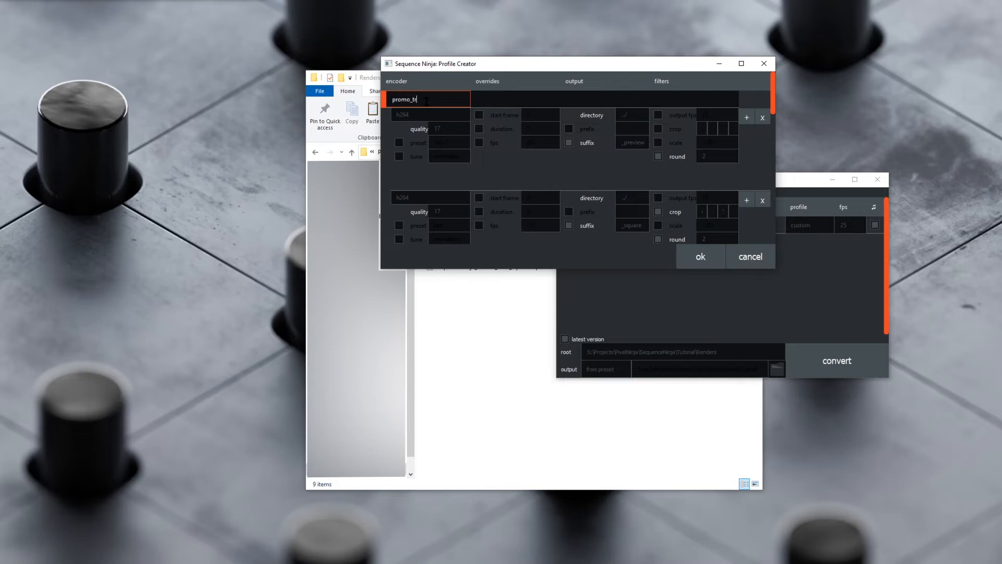
pyautogui.write('est')
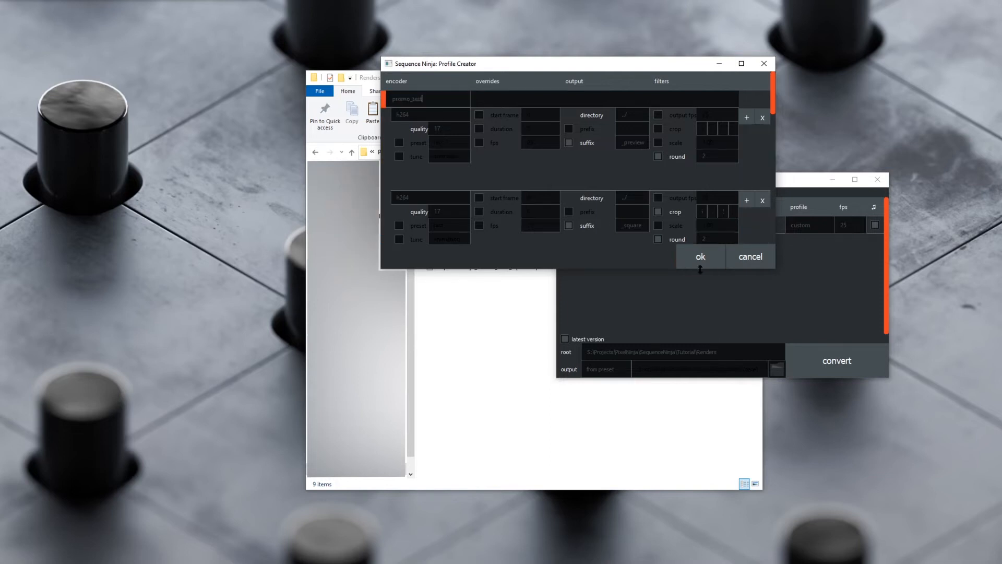
pyautogui.click(700, 257)
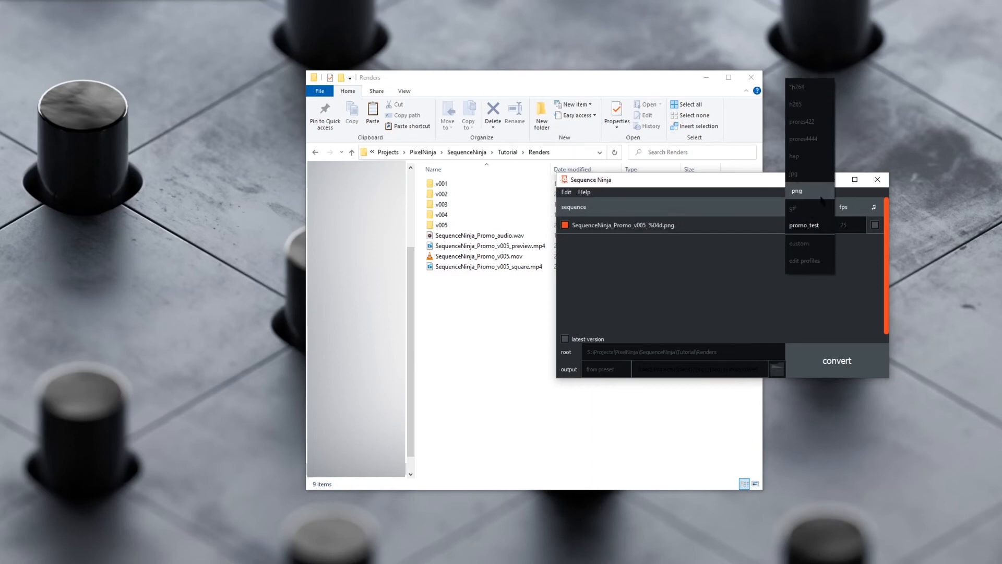
# Check promo_test in the saved profile list and close it without changes
pyautogui.click(803, 225)
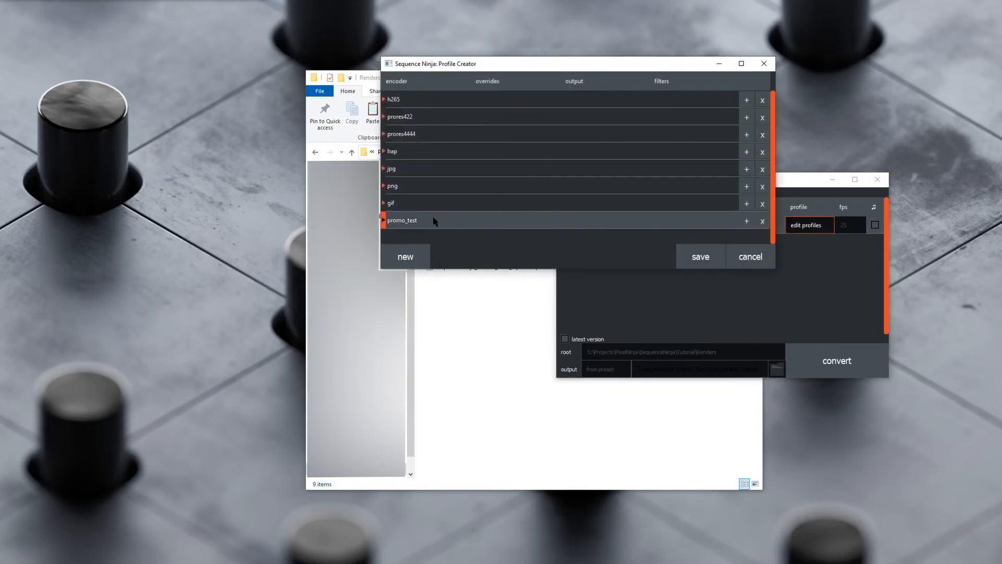
pyautogui.click(749, 257)
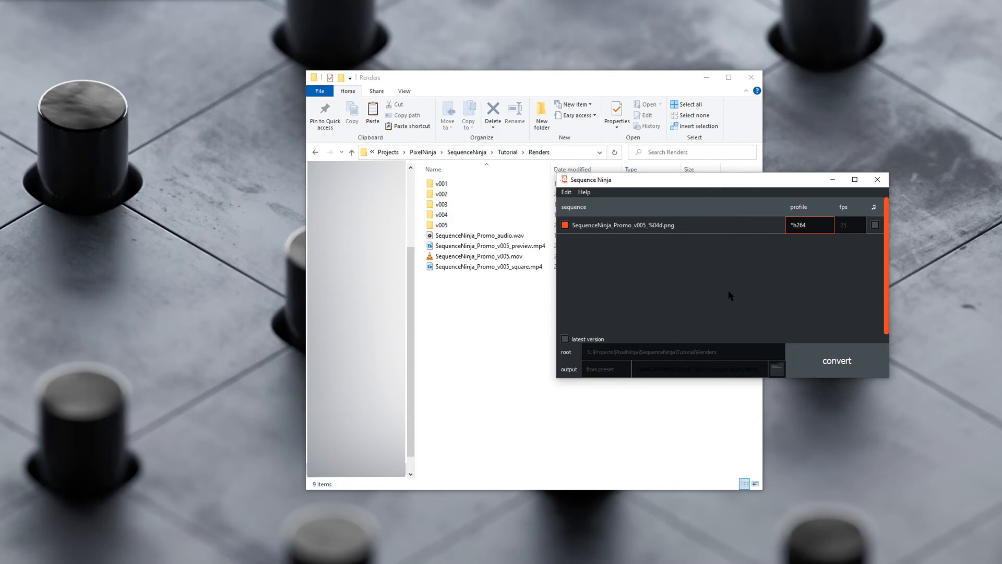
pyautogui.moveTo(619, 239)
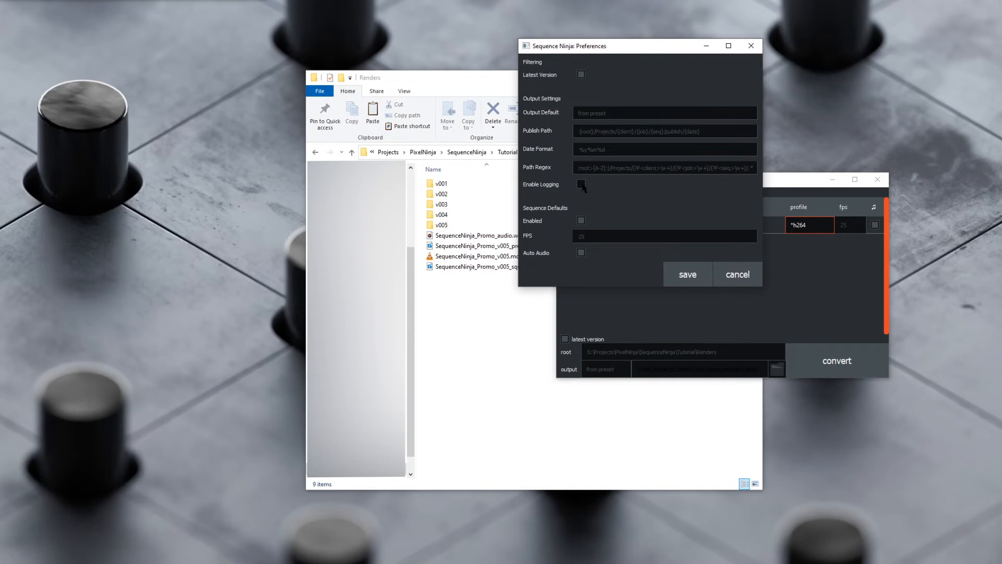
# Bring up the Preferences window with publish path and date format settings
pyautogui.click(582, 184)
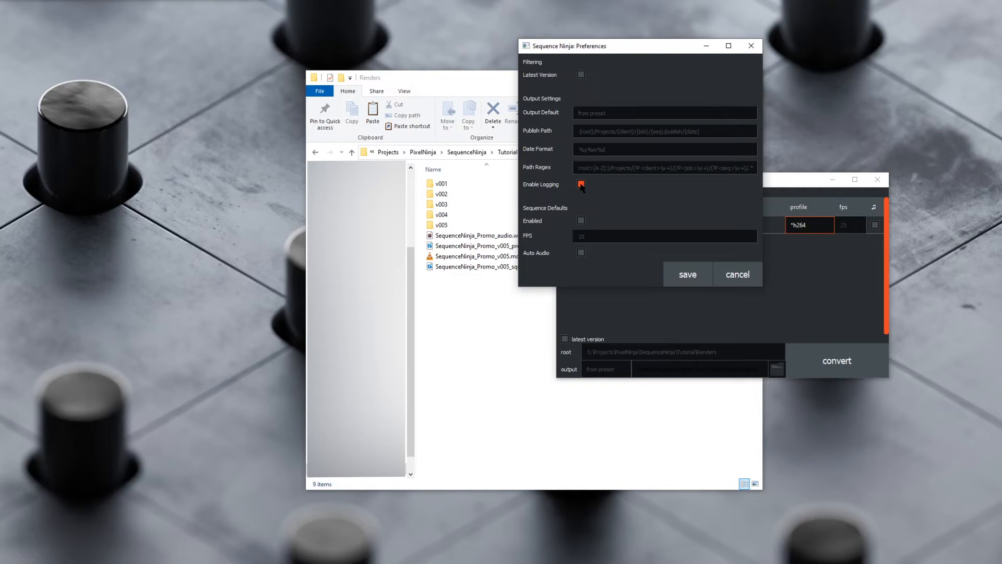
pyautogui.moveTo(581, 186)
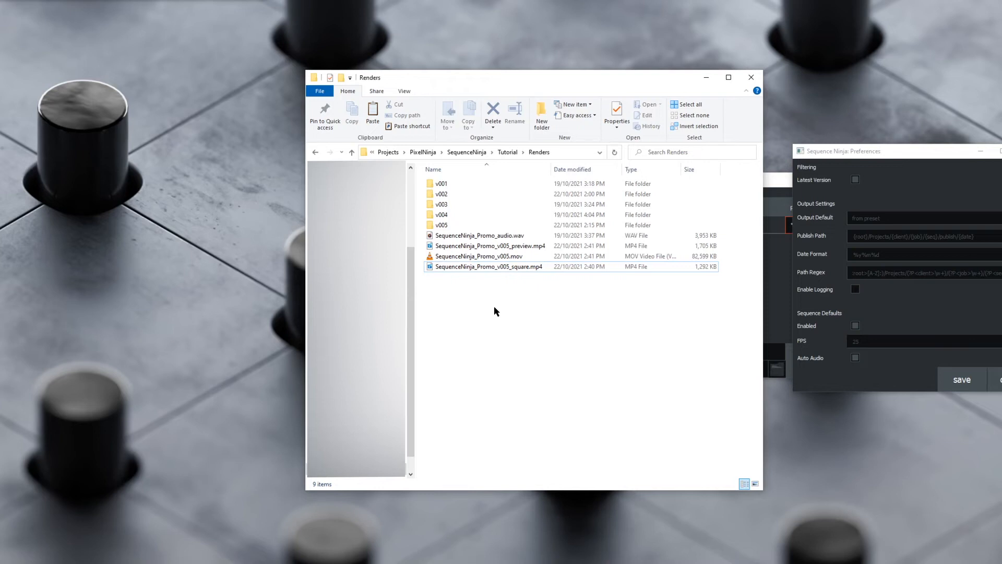
# Toggle latest-version filtering and select parts of the publish path for editing
pyautogui.click(855, 180)
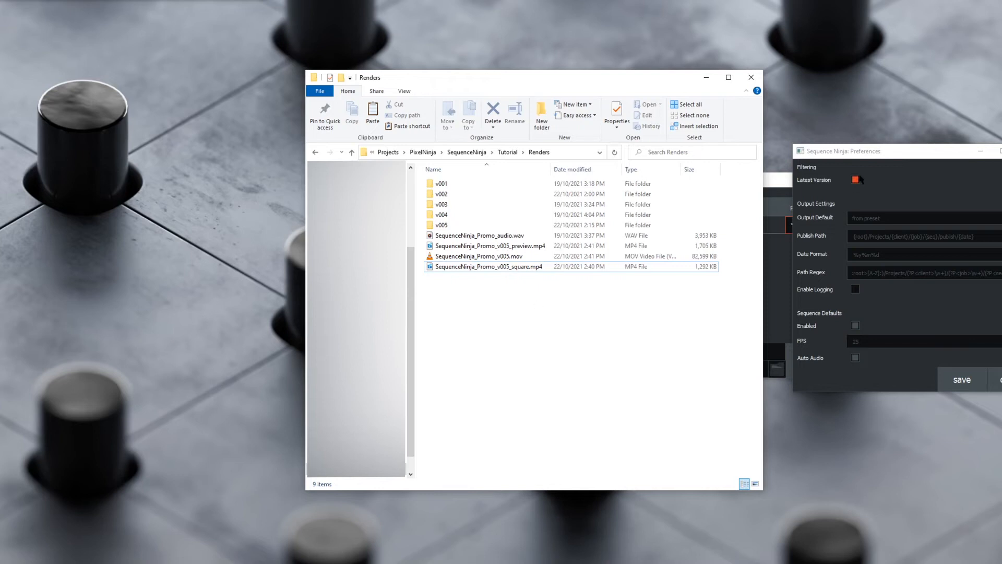
pyautogui.click(920, 236)
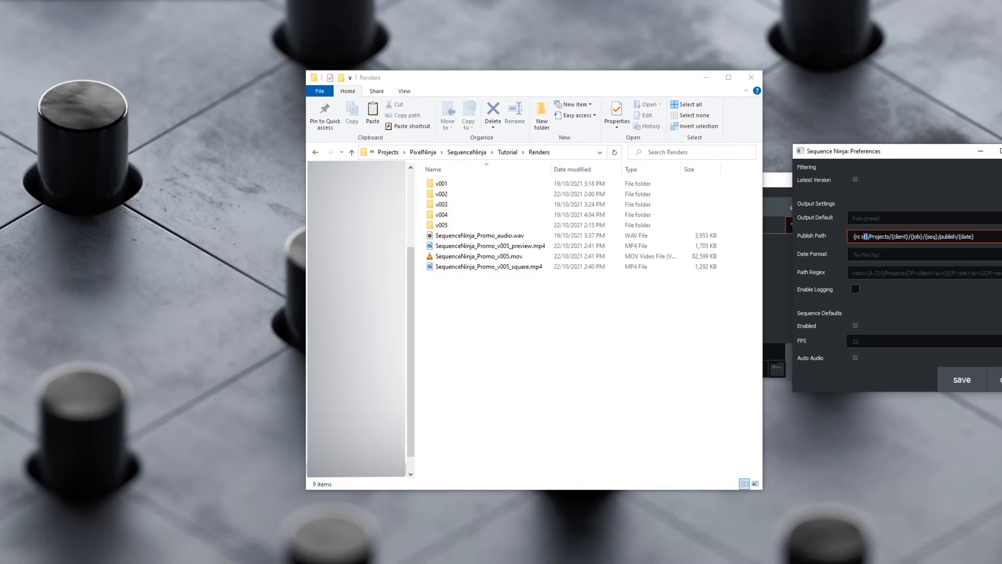
pyautogui.doubleClick(900, 237)
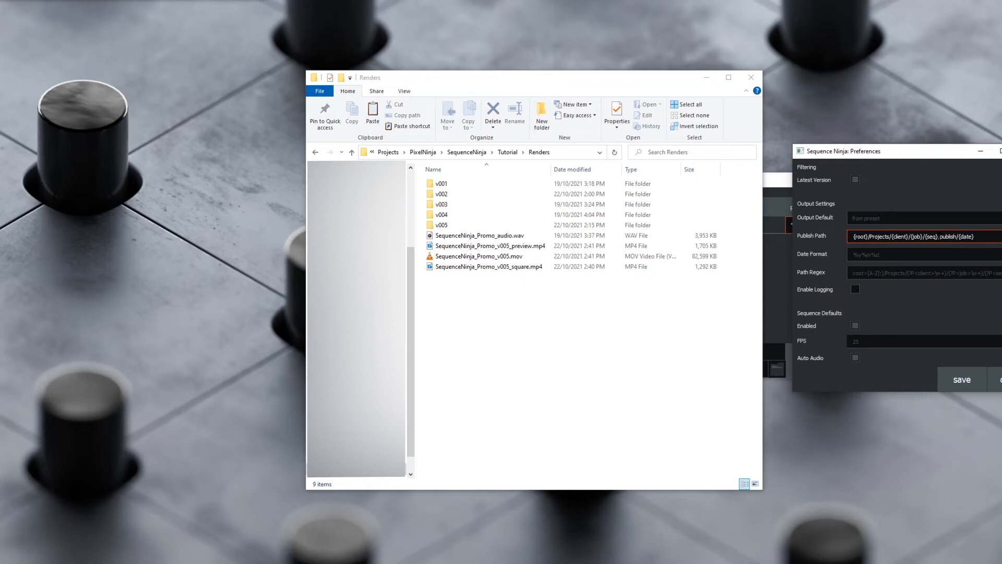
pyautogui.doubleClick(964, 237)
pyautogui.write('%y%m%d')
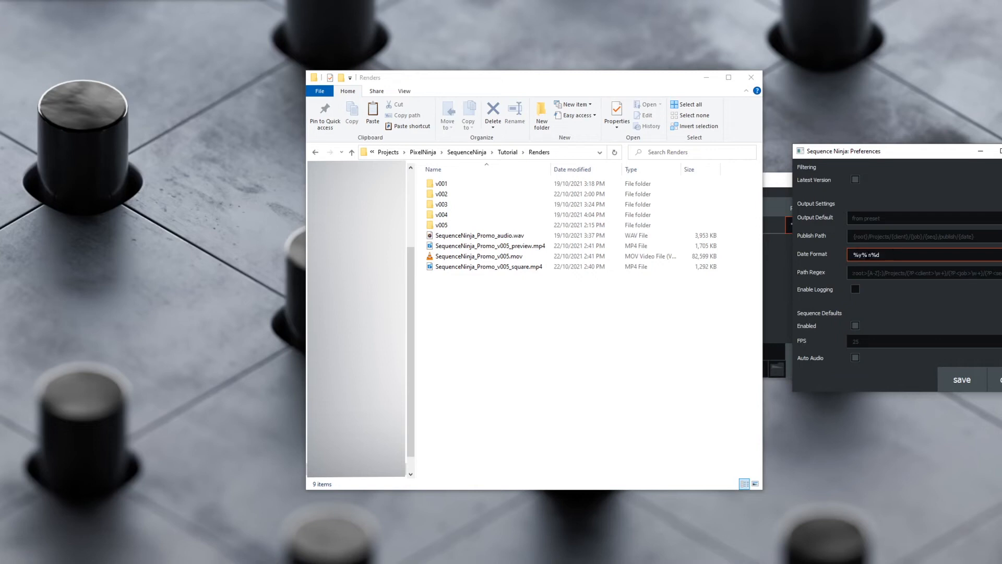
pyautogui.moveTo(894, 255)
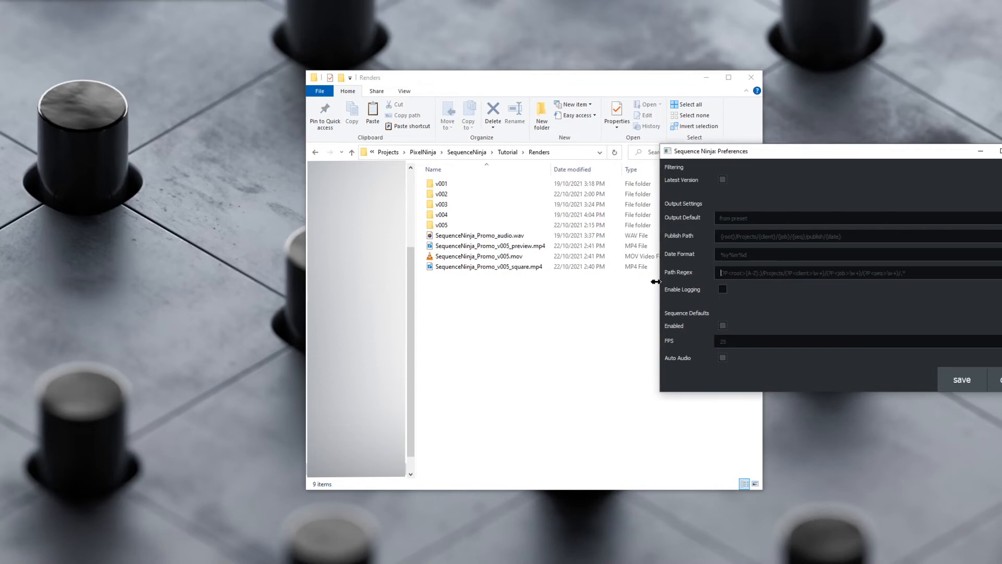
# Inspect and edit the path regex, selecting its seq group name
pyautogui.click(818, 272)
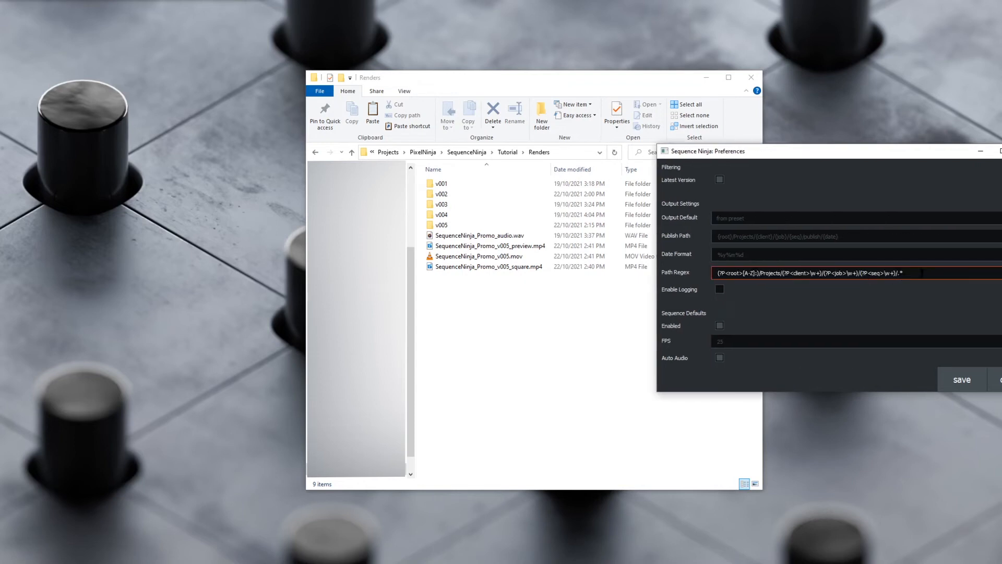
pyautogui.tripleClick(808, 272)
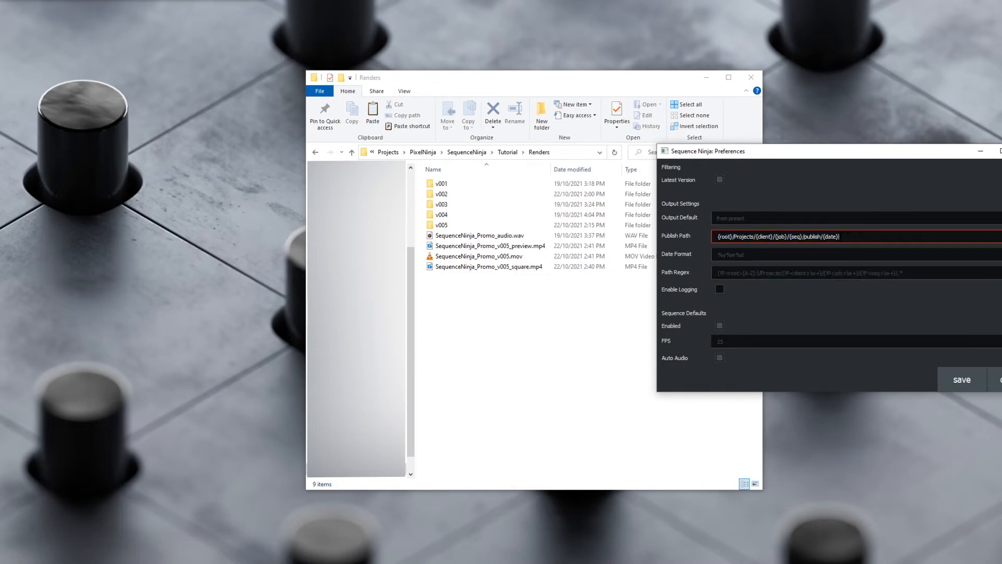
pyautogui.write('!')
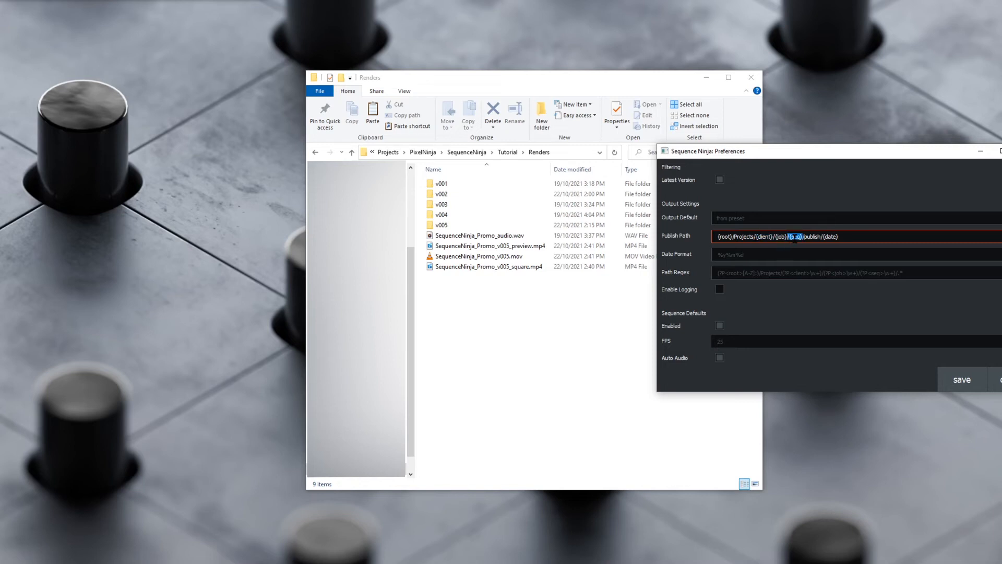
pyautogui.moveTo(792, 237)
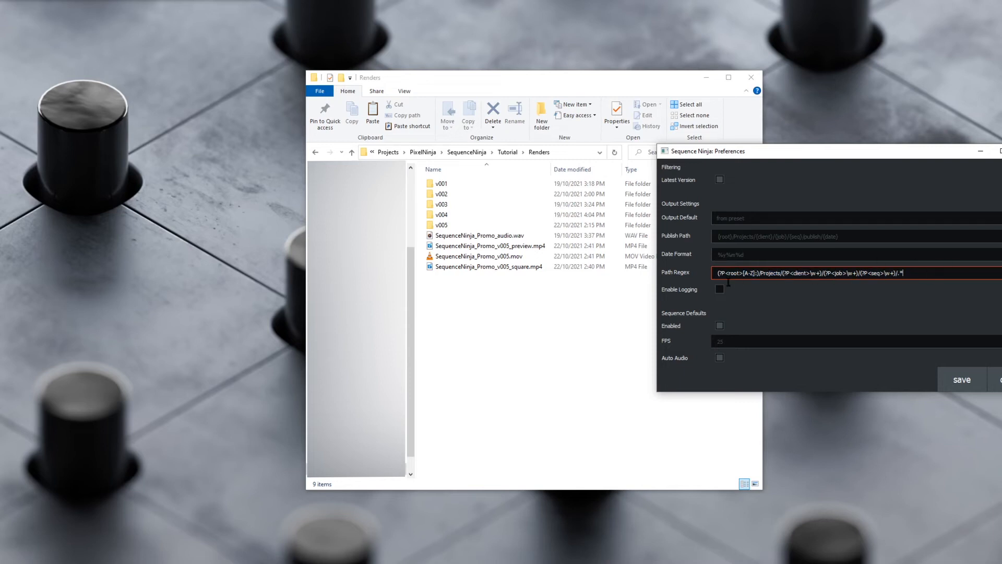
pyautogui.tripleClick(808, 273)
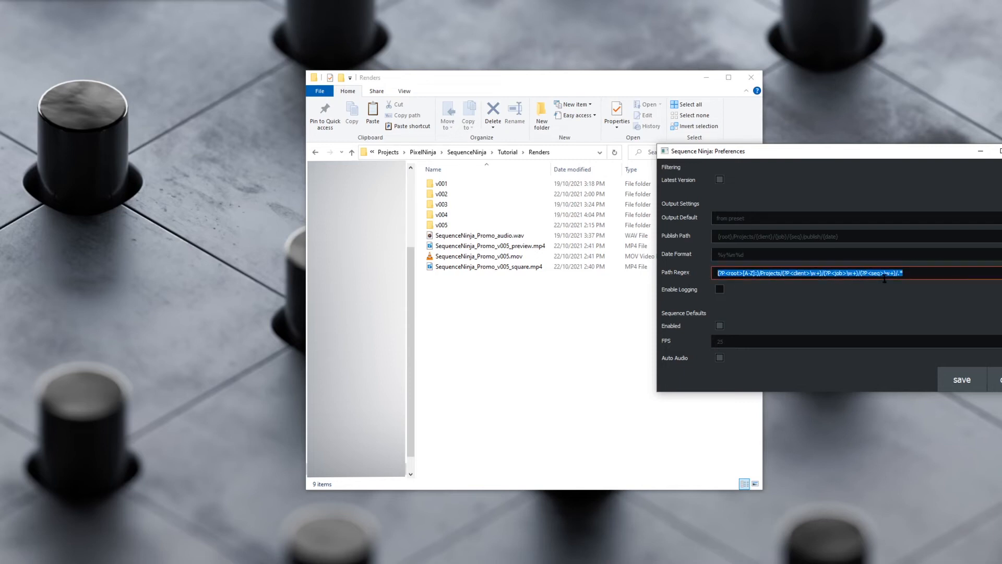
pyautogui.click(808, 272)
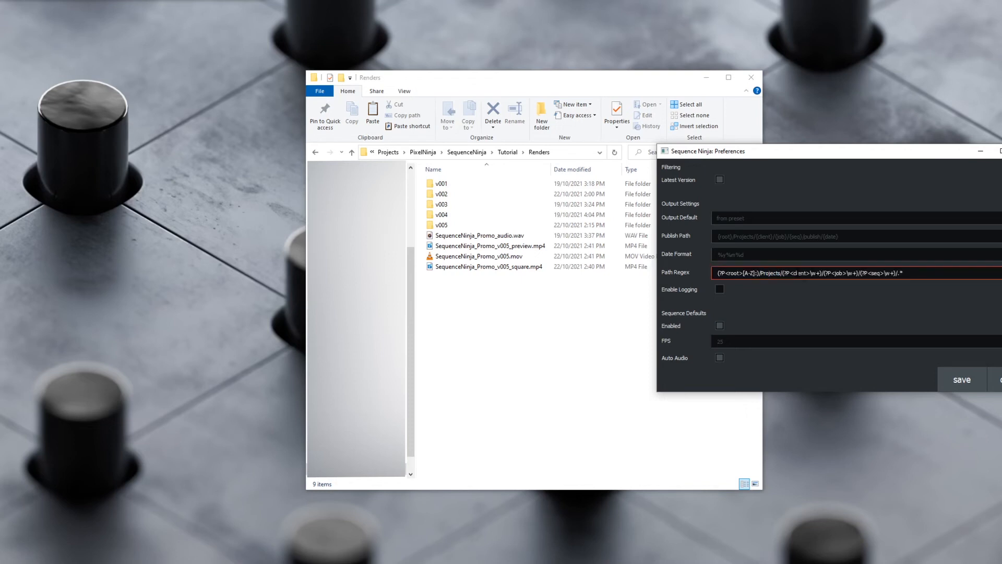
pyautogui.doubleClick(800, 272)
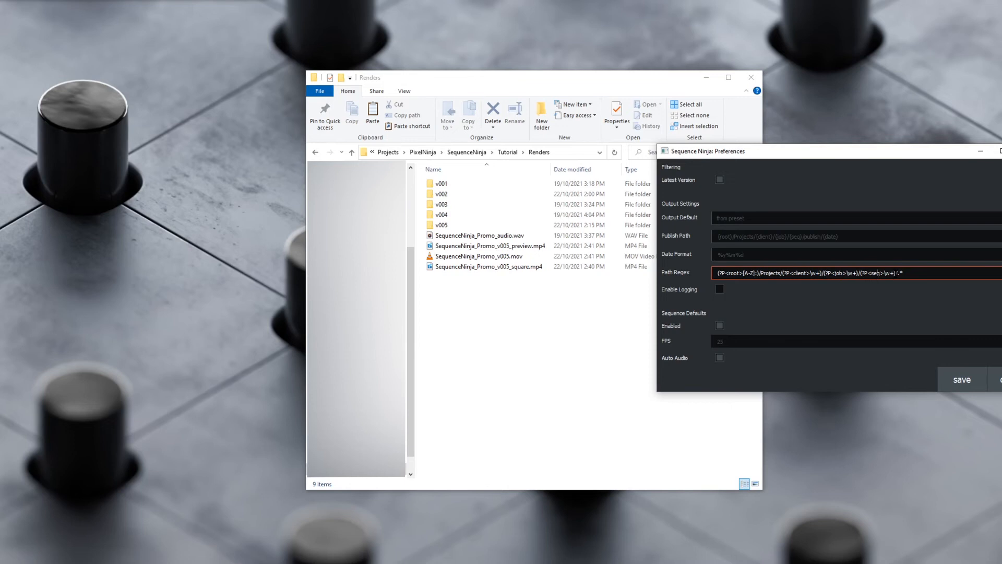
pyautogui.moveTo(833, 273); pyautogui.dragTo(903, 272)
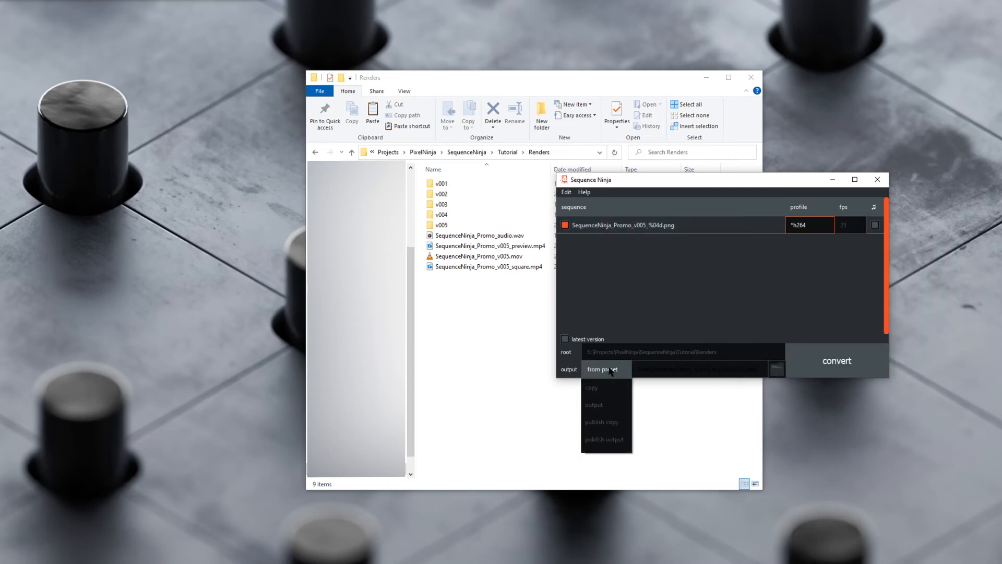
pyautogui.click(604, 368)
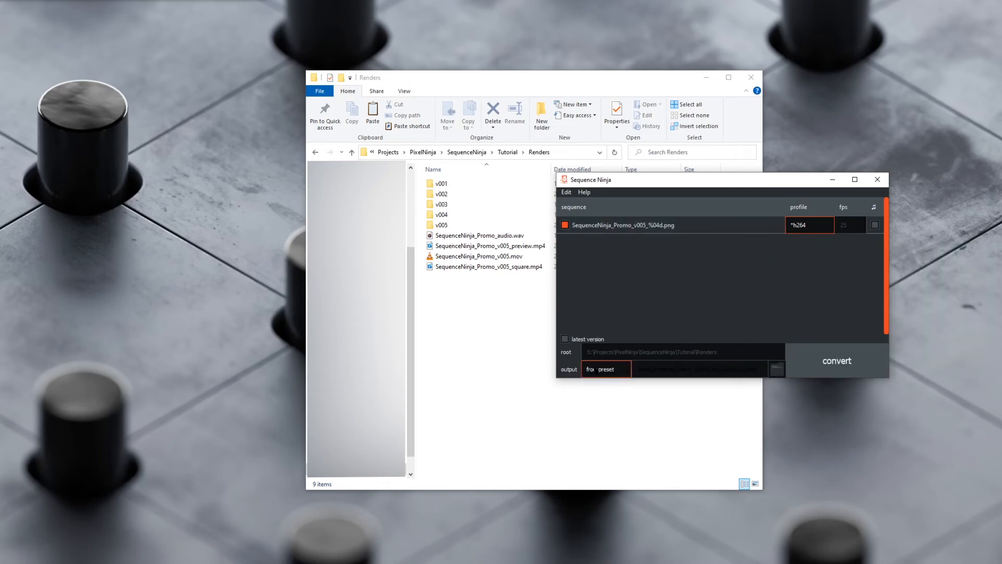
pyautogui.click(809, 225)
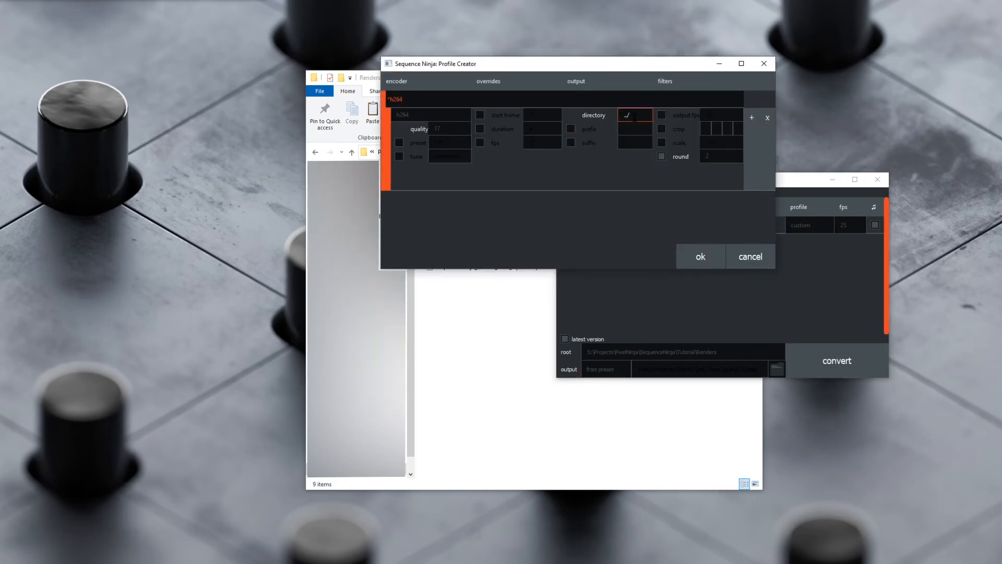
pyautogui.click(752, 118)
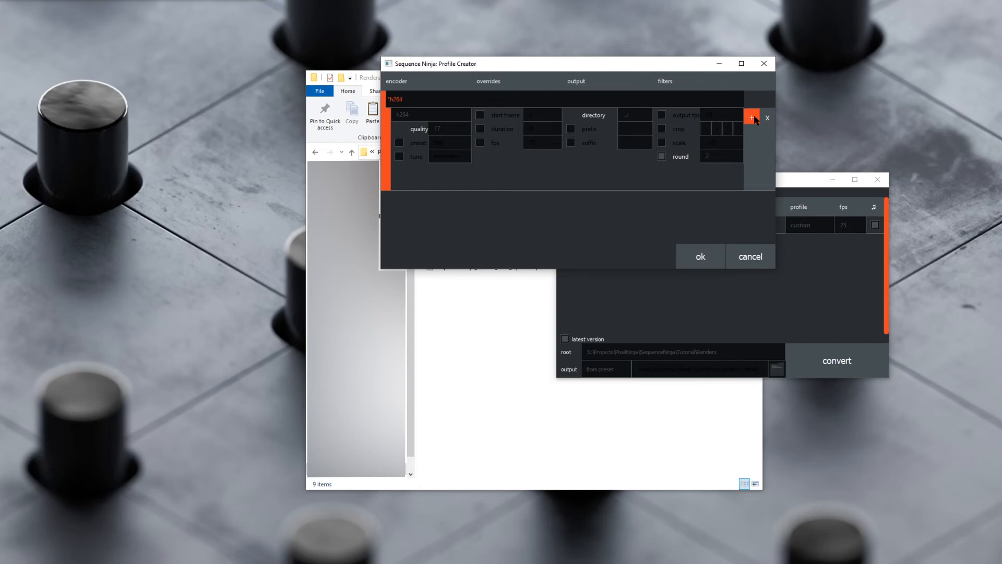
pyautogui.click(751, 118)
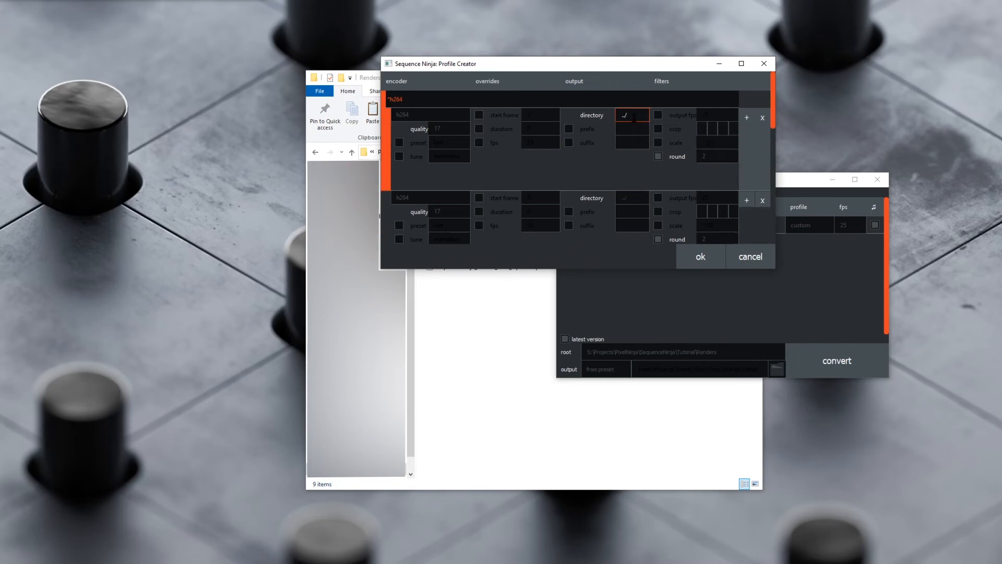
pyautogui.moveTo(633, 115)
pyautogui.write('.')
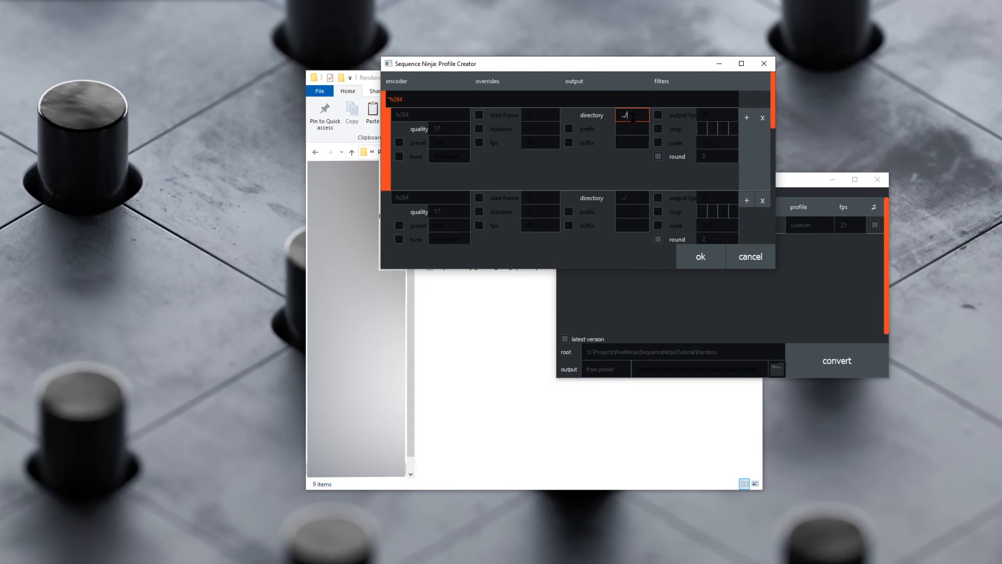
pyautogui.click(631, 115)
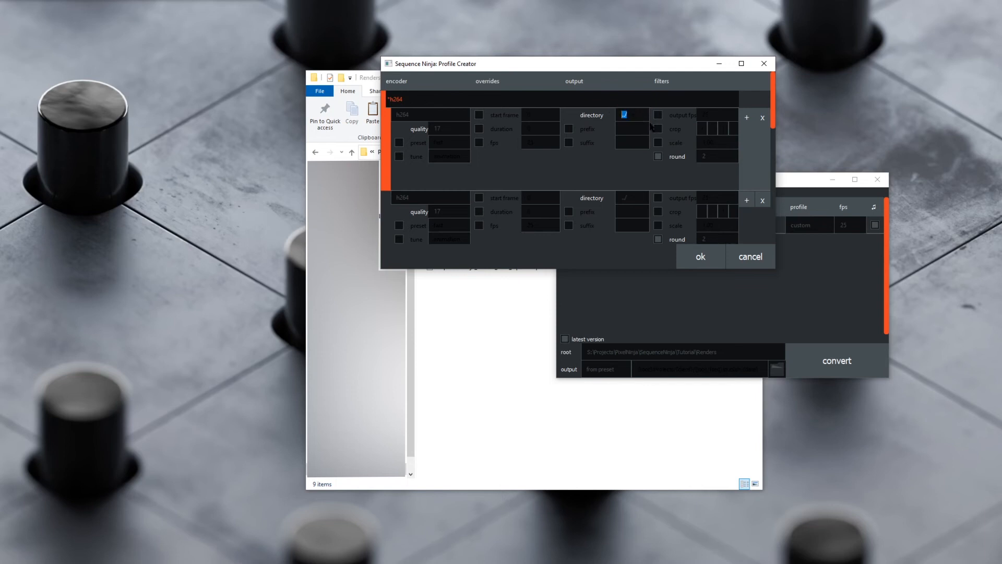
pyautogui.click(631, 114)
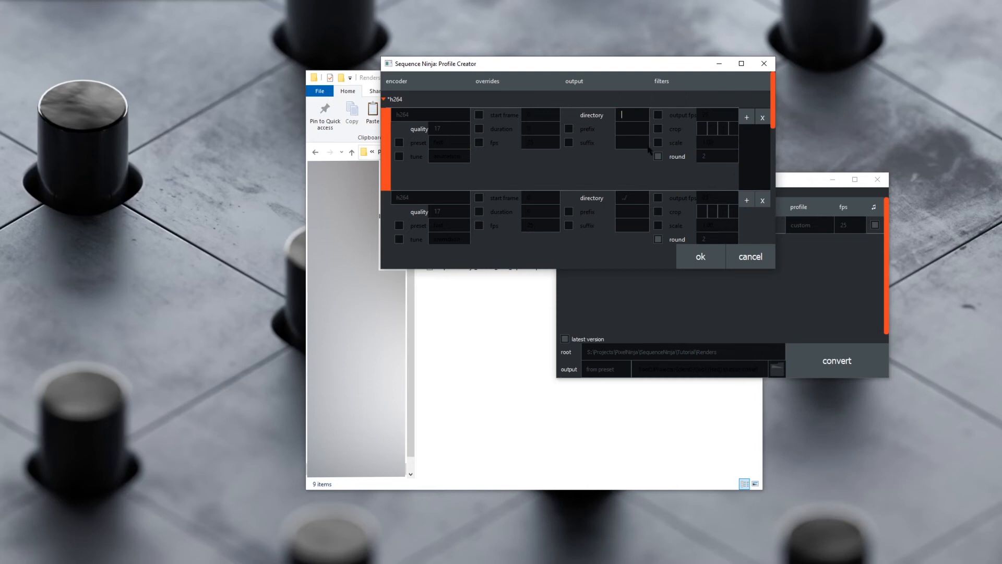
pyautogui.moveTo(632, 142)
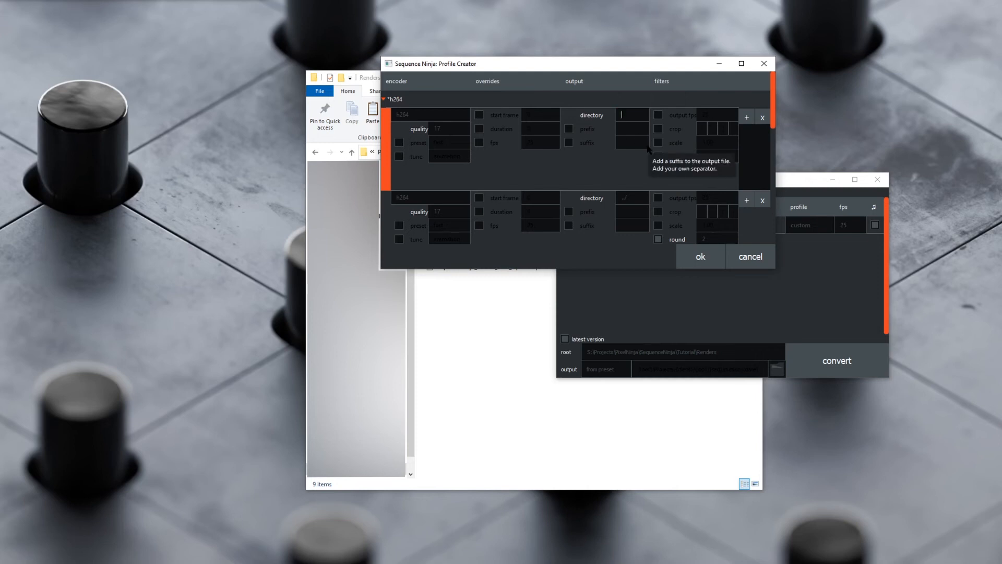
pyautogui.write('C:/')
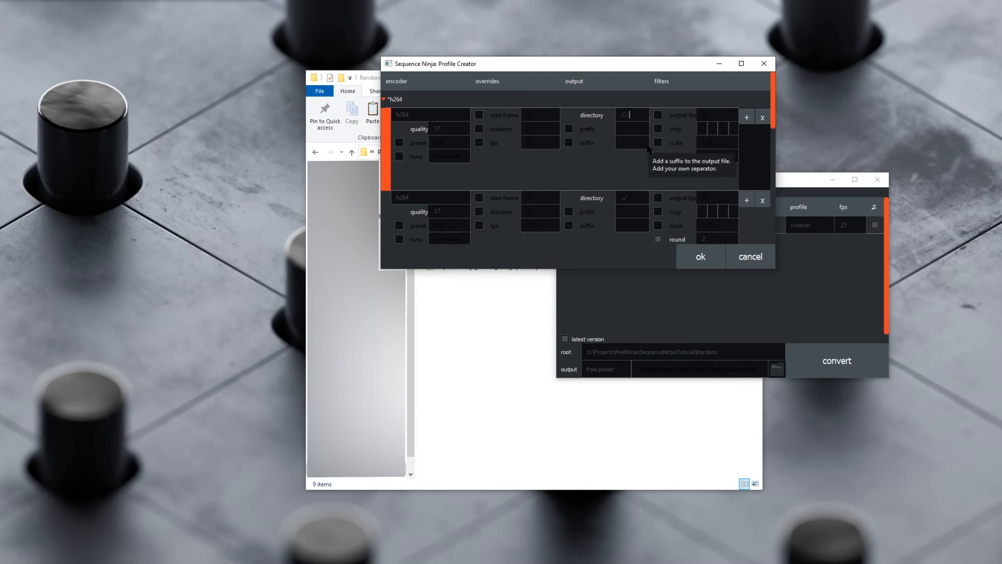
pyautogui.moveTo(638, 130)
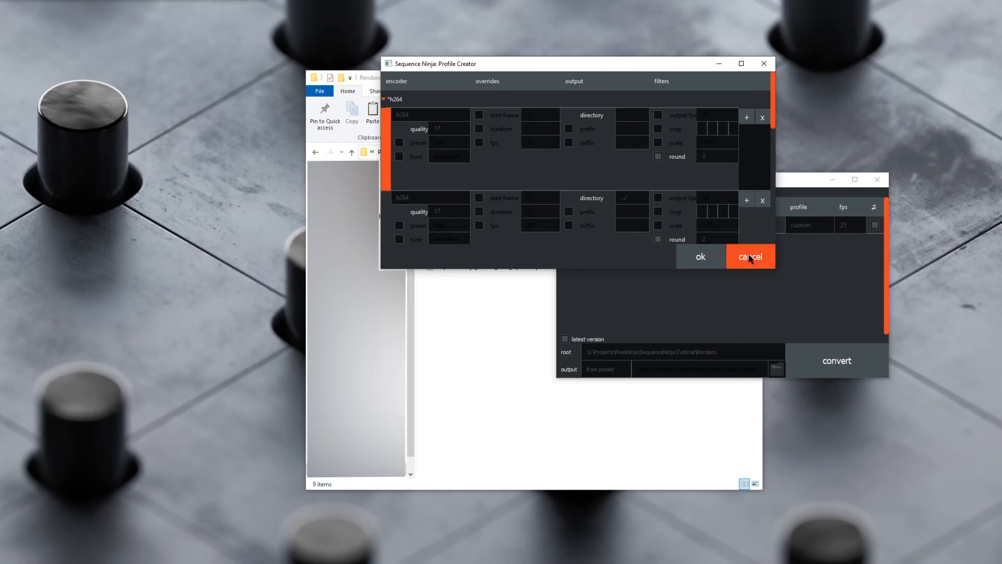
pyautogui.click(749, 257)
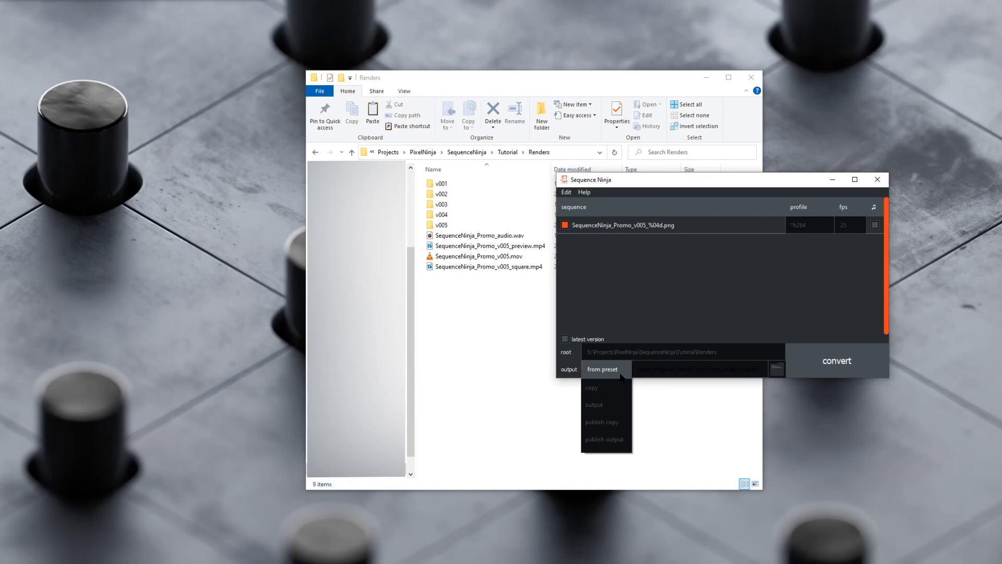
pyautogui.moveTo(605, 439)
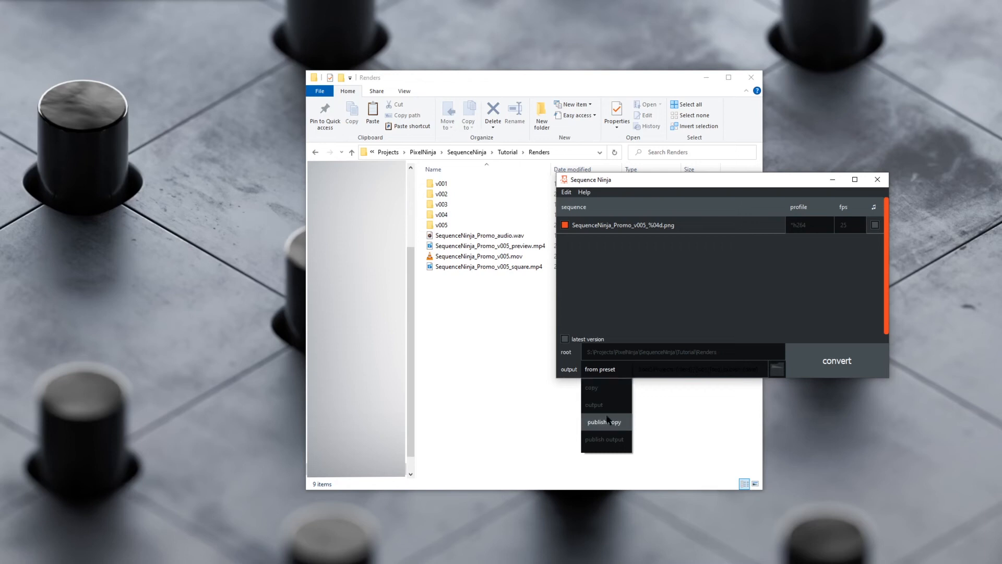
# Try the publish copy output mode from the output mode list for the v005 sequence
pyautogui.click(593, 405)
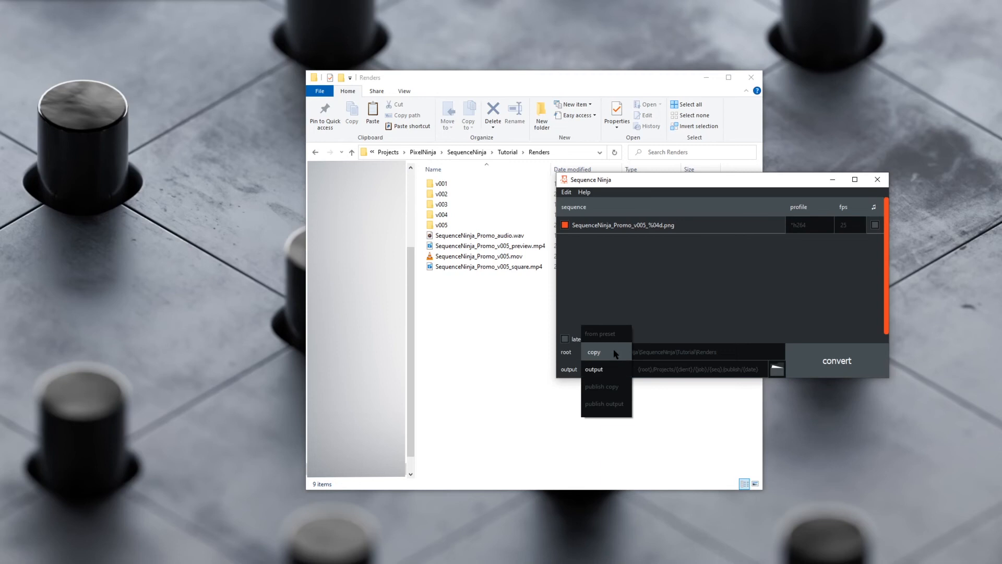
pyautogui.click(593, 369)
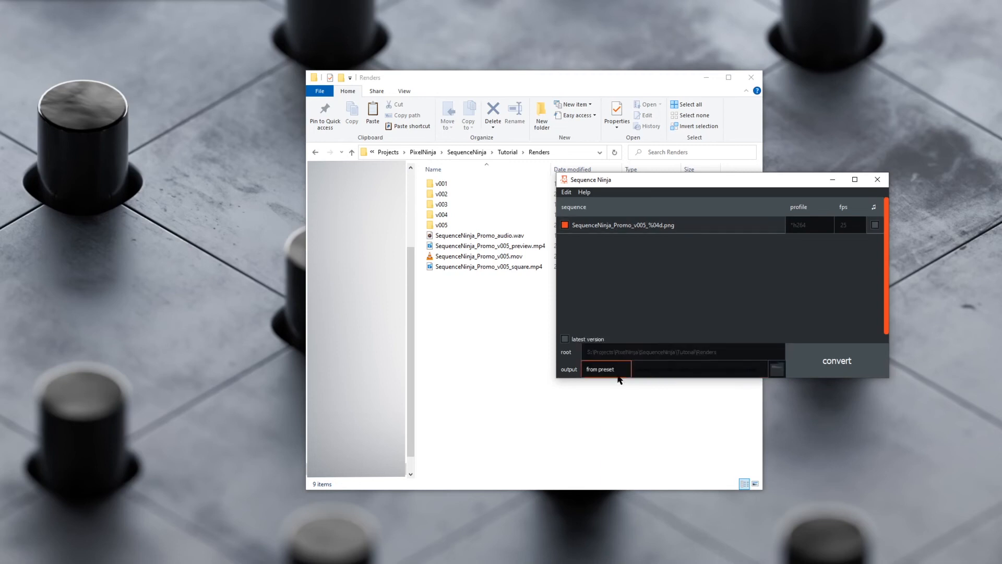
pyautogui.moveTo(604, 368)
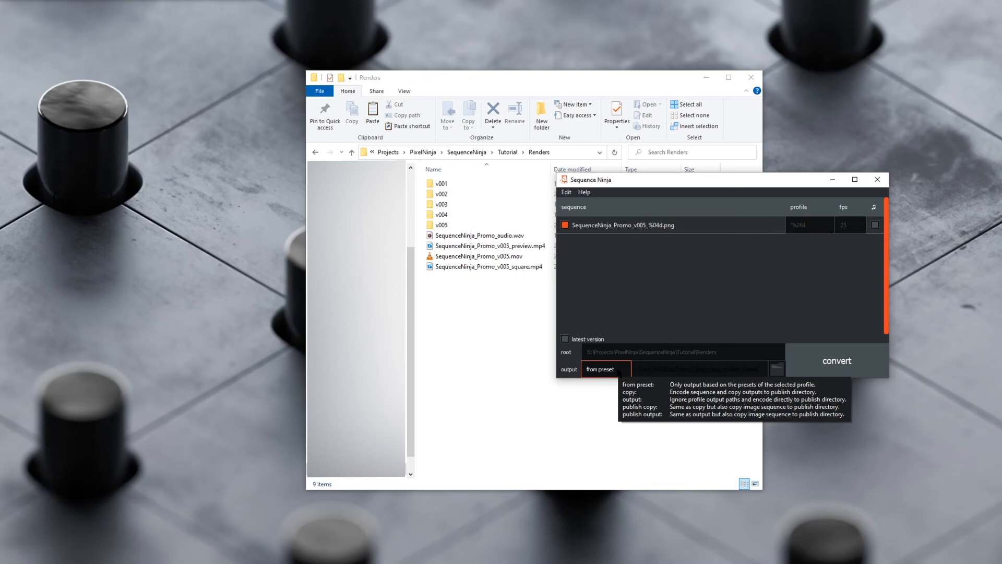
pyautogui.click(604, 368)
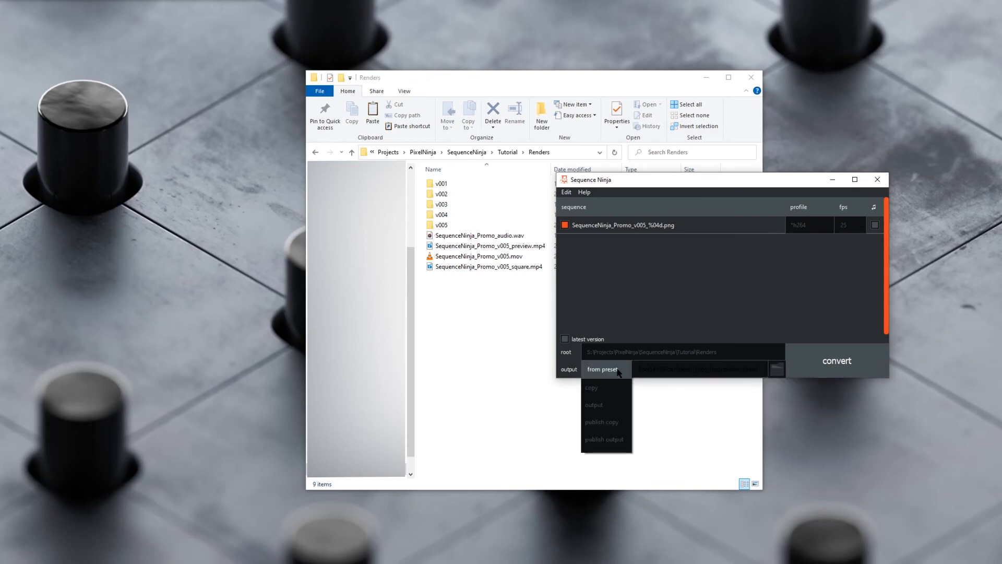
pyautogui.click(593, 405)
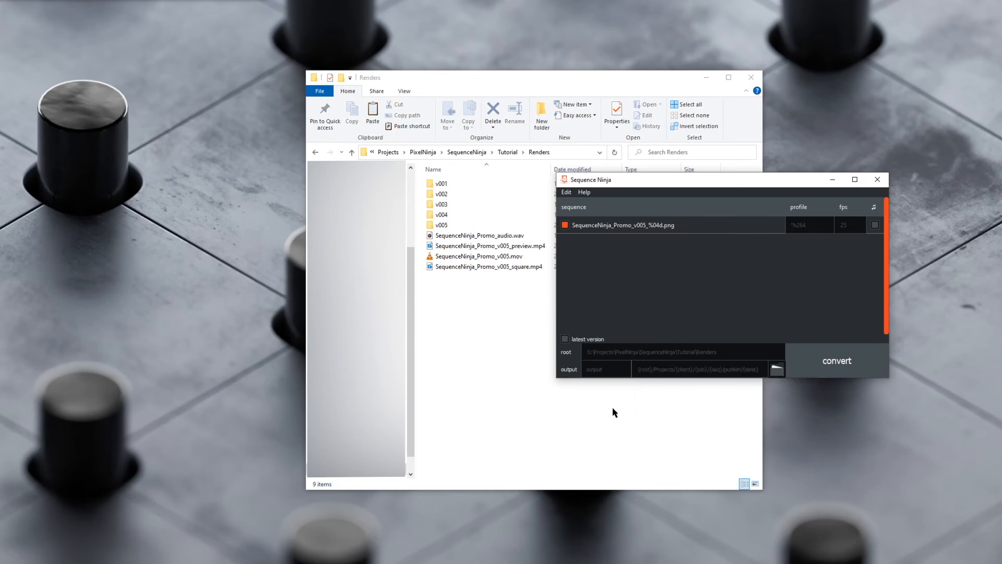
pyautogui.click(699, 368)
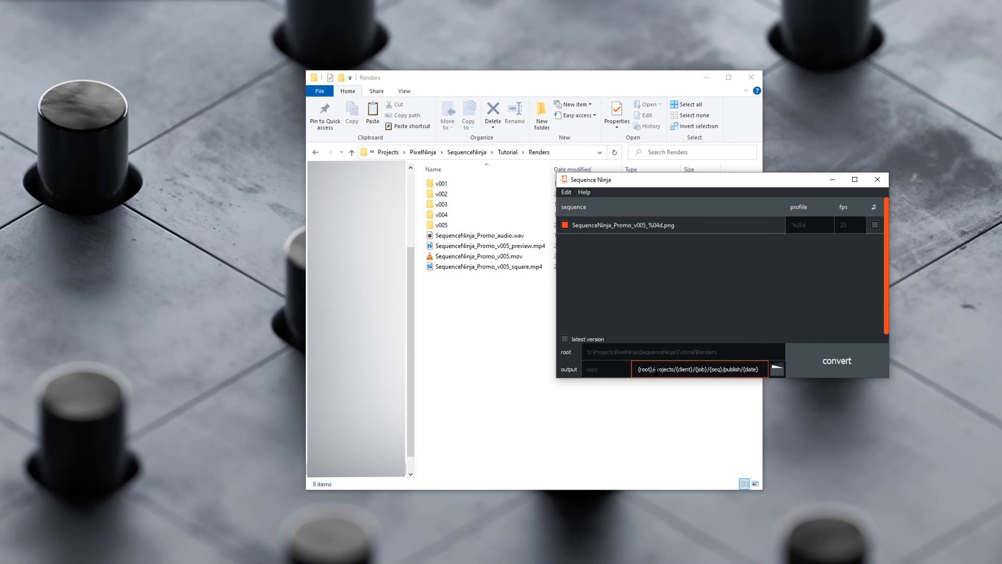
# Choose the 'publish output' preset, keeping the {root}/Projects/{client}/{job}/{seq}/publish/{date} path
pyautogui.click(605, 368)
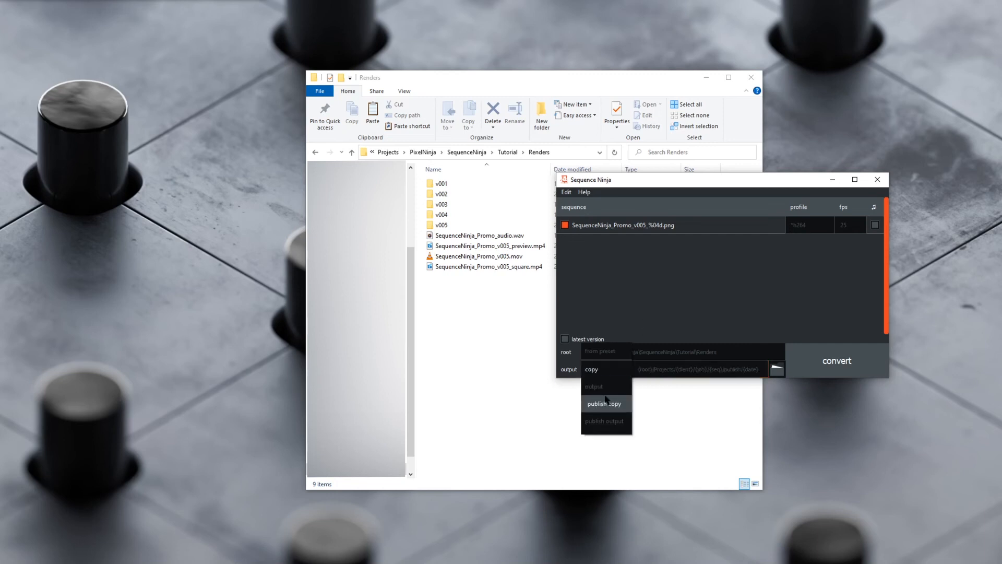
pyautogui.moveTo(619, 420)
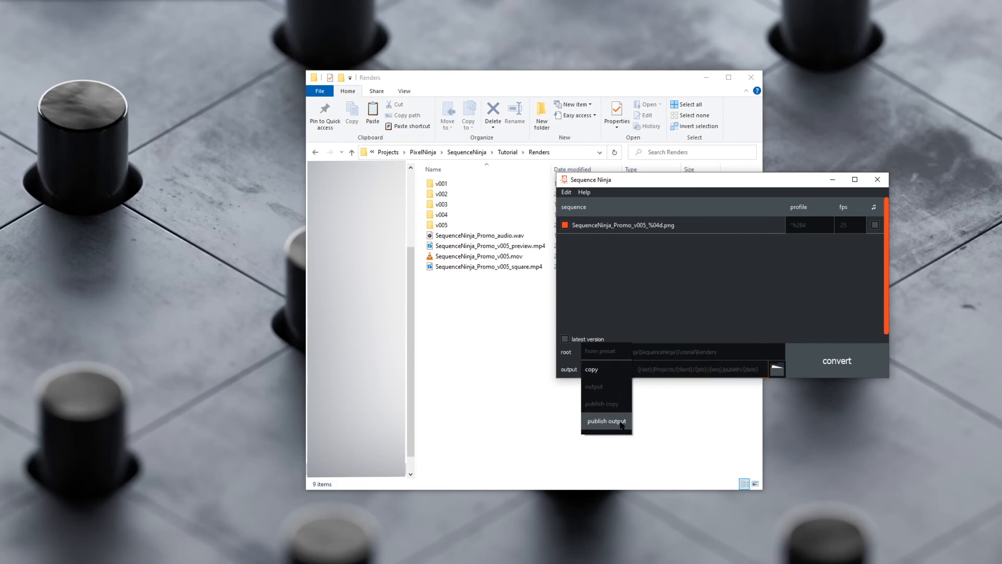
pyautogui.moveTo(606, 403)
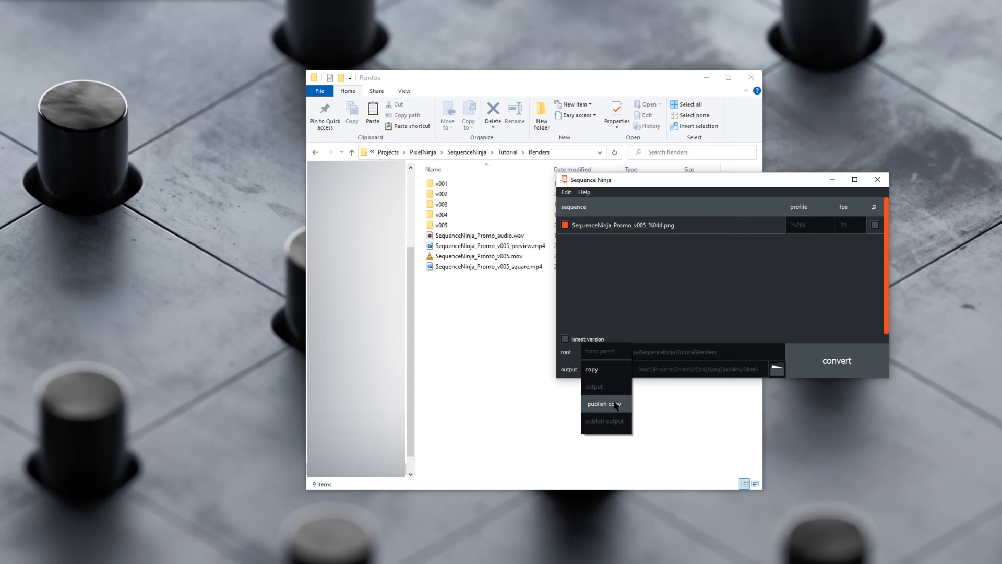
pyautogui.click(603, 403)
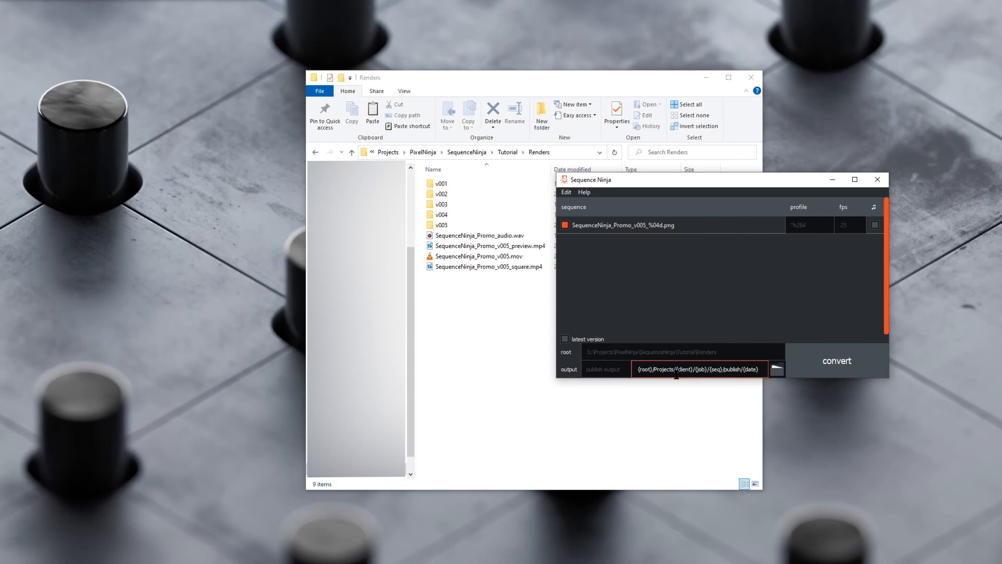
pyautogui.click(605, 369)
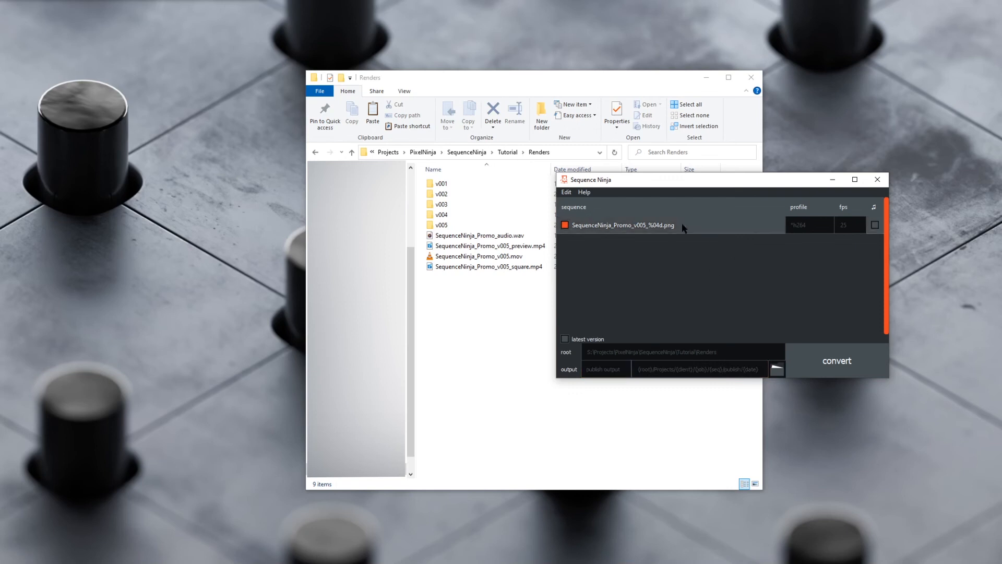
# Publish the v005 sequence, producing SequenceNinja_Promo_v005.zip in the dated 211022 publish folder
pyautogui.rightClick(621, 225)
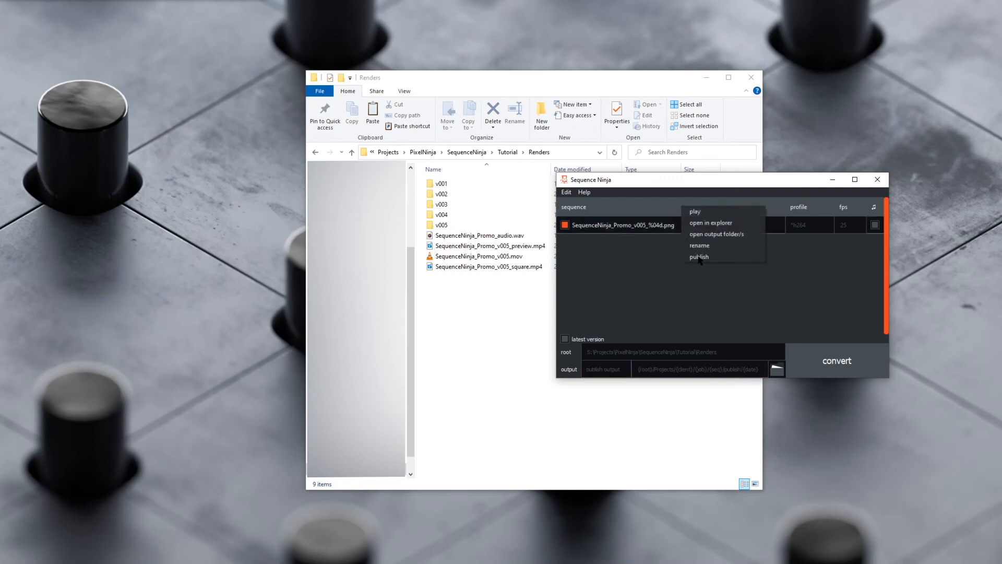
pyautogui.click(699, 256)
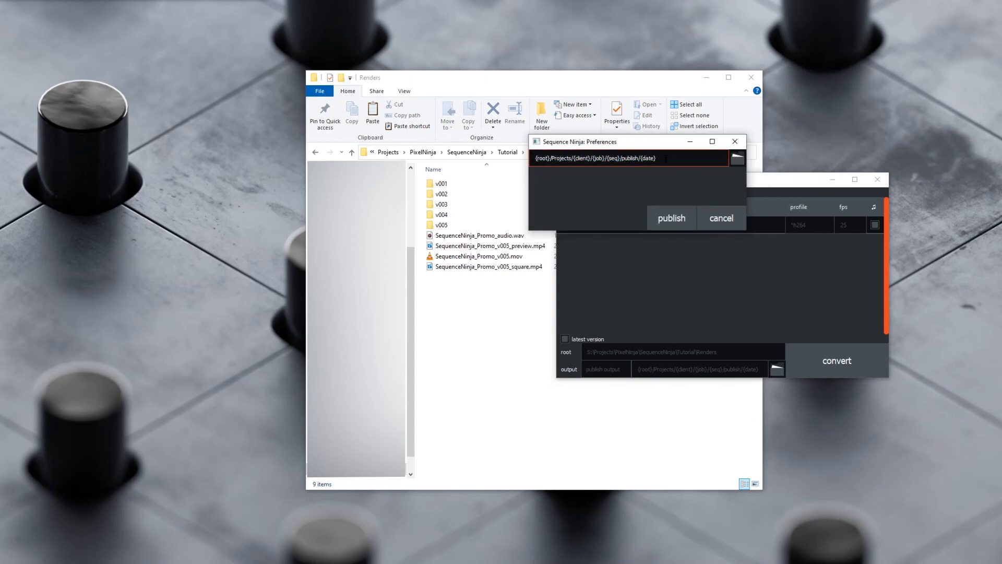
pyautogui.click(671, 218)
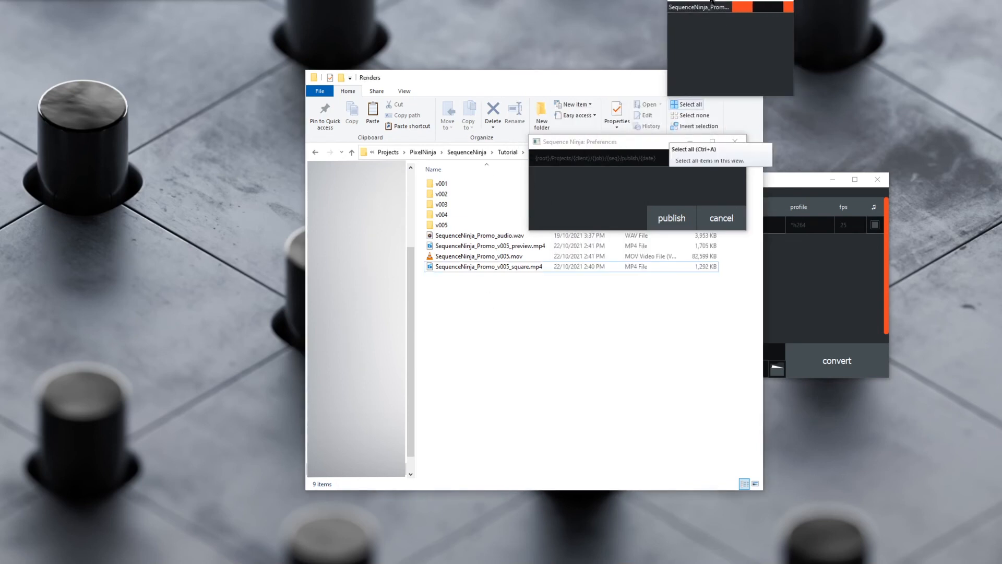
pyautogui.click(670, 218)
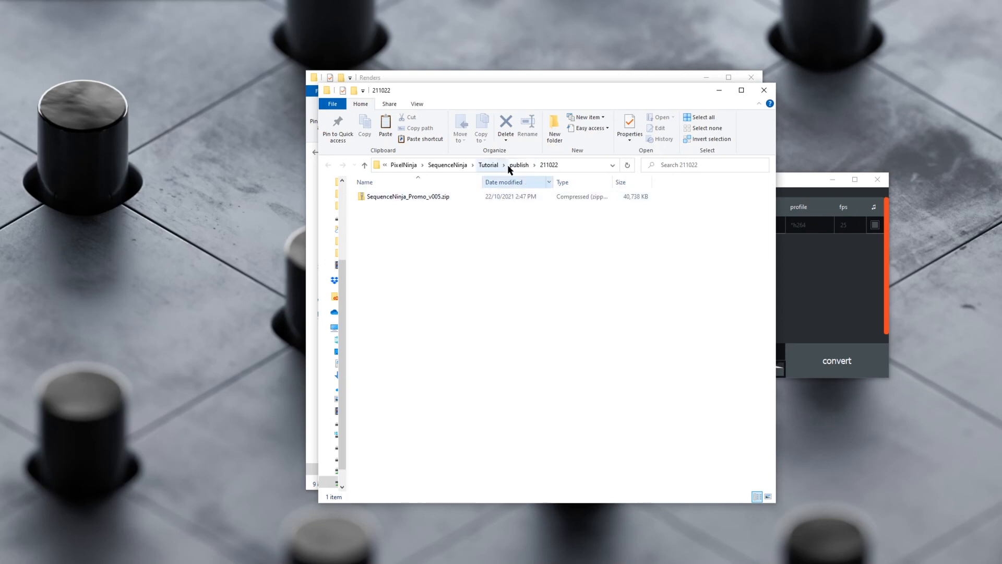
# Browse from Tutorial into publish/211022 in File Explorer to see the published zip
pyautogui.click(488, 164)
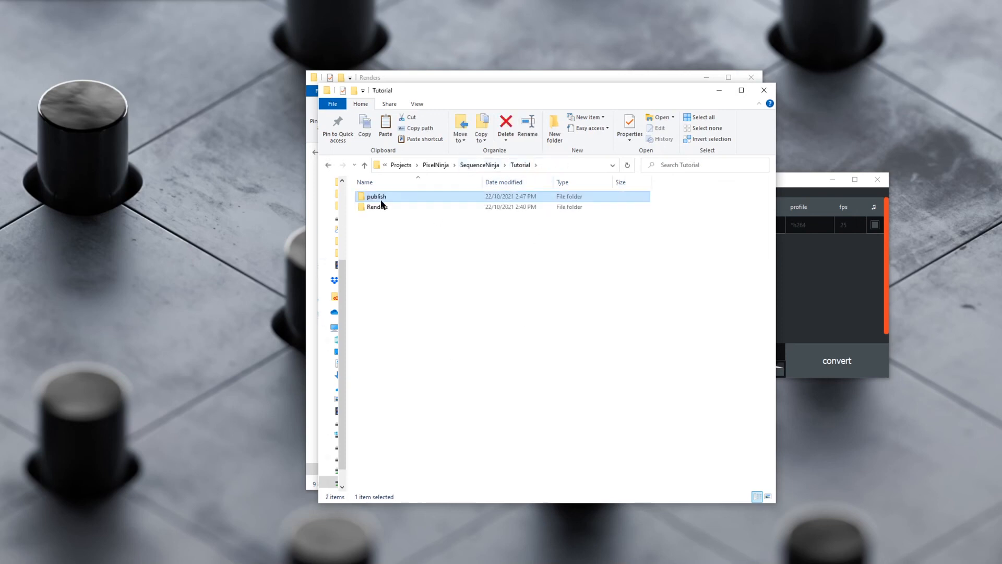
pyautogui.doubleClick(377, 196)
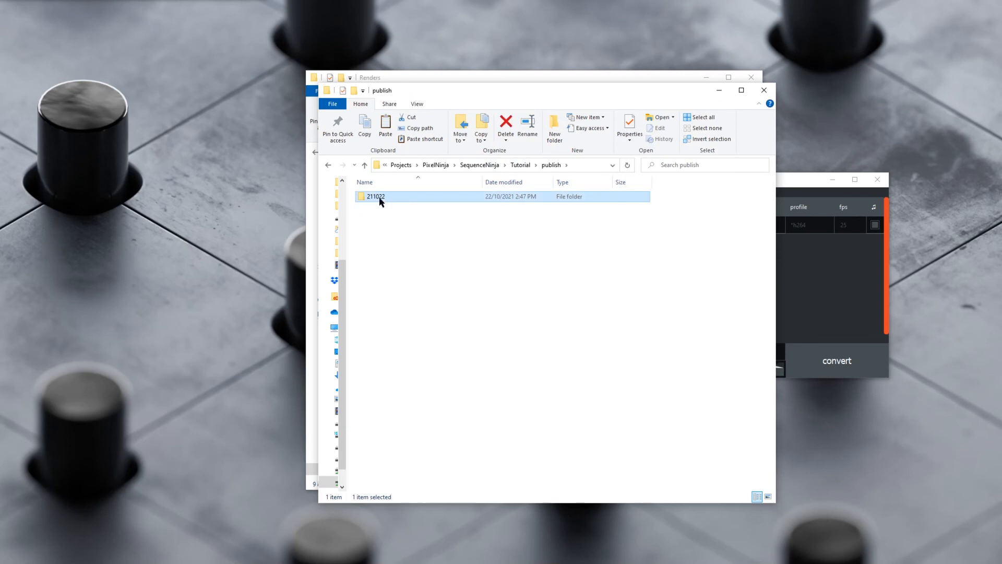
pyautogui.doubleClick(376, 197)
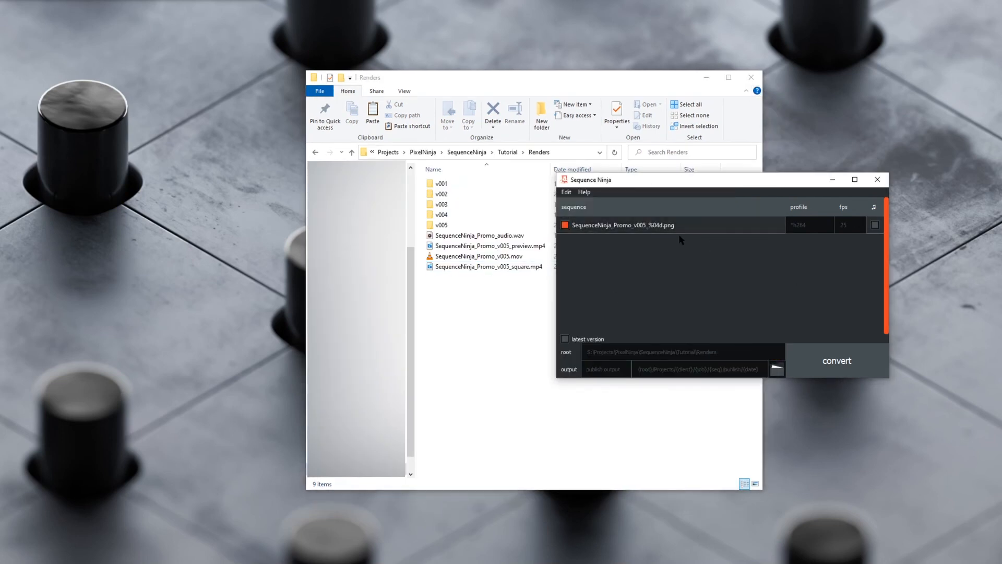
pyautogui.click(623, 225)
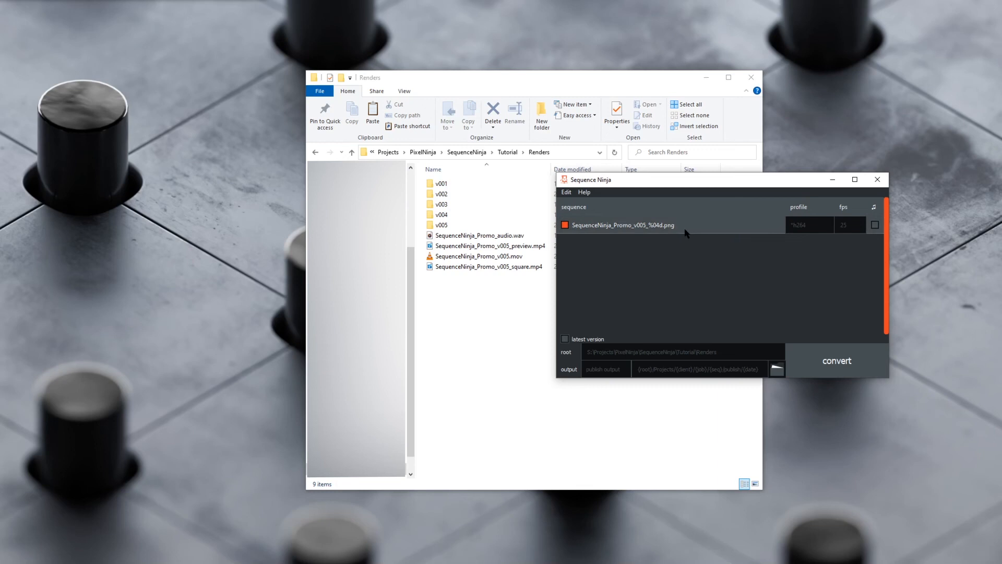
pyautogui.click(623, 224)
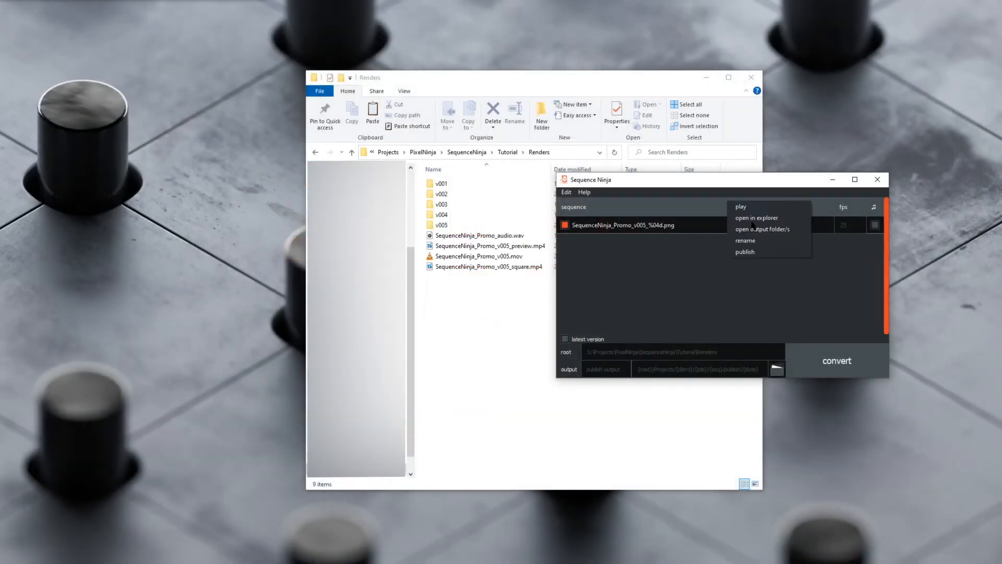
pyautogui.click(757, 217)
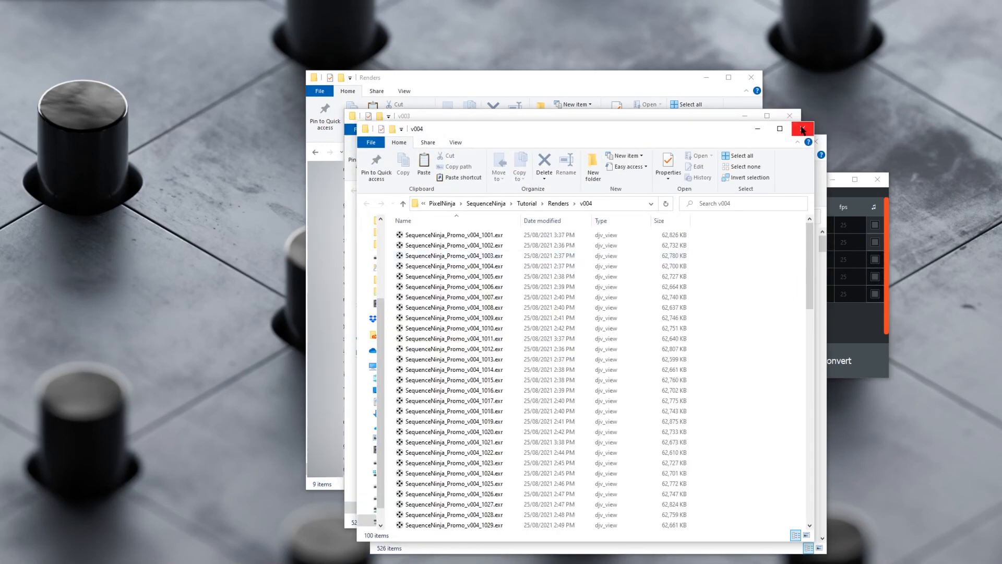
pyautogui.click(802, 129)
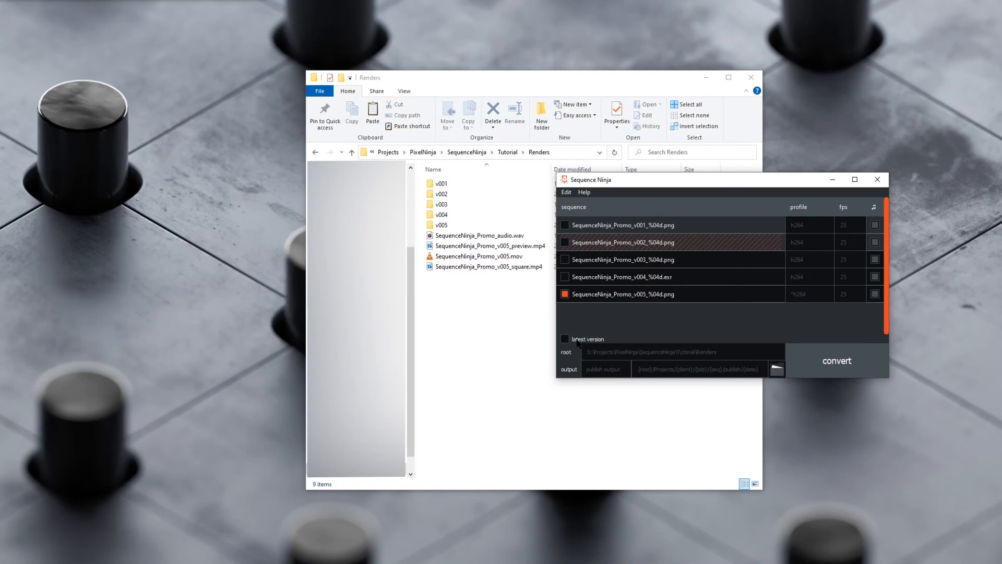
pyautogui.rightClick(620, 224)
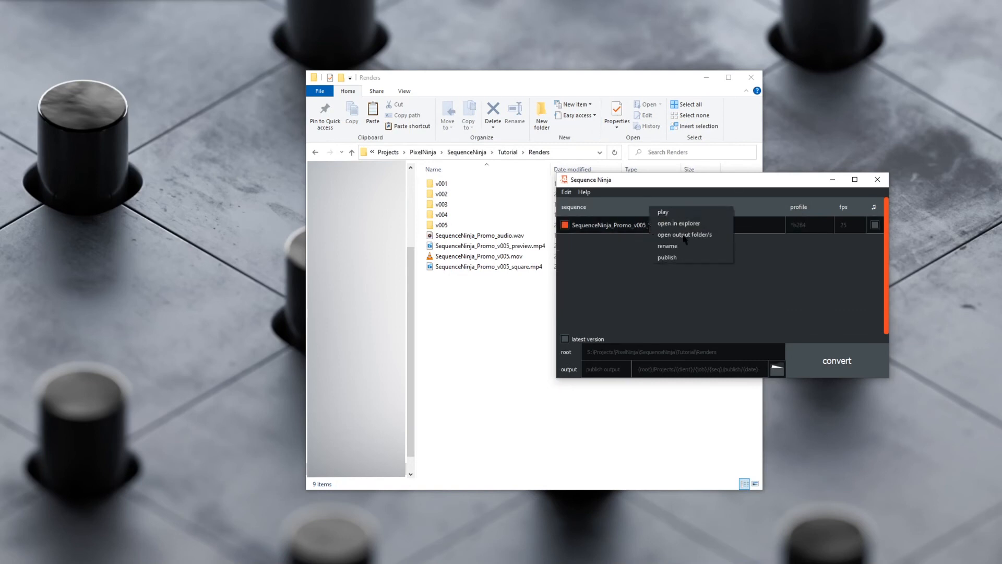
pyautogui.click(667, 247)
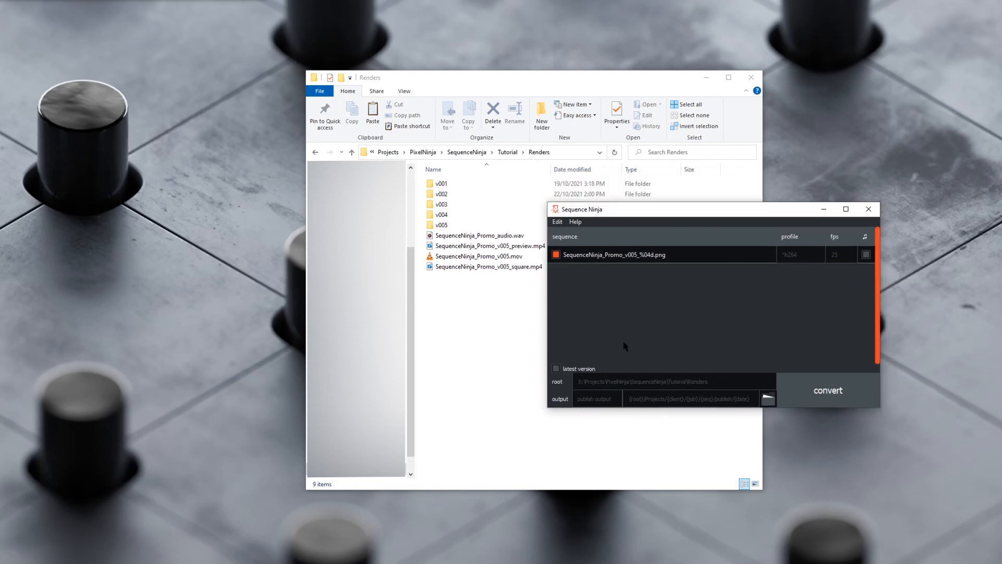
# Rename the v005 sequence by inserting 'Renamed', giving SequenceNinja_Promo_Renamed_v005 frame files
pyautogui.rightClick(613, 255)
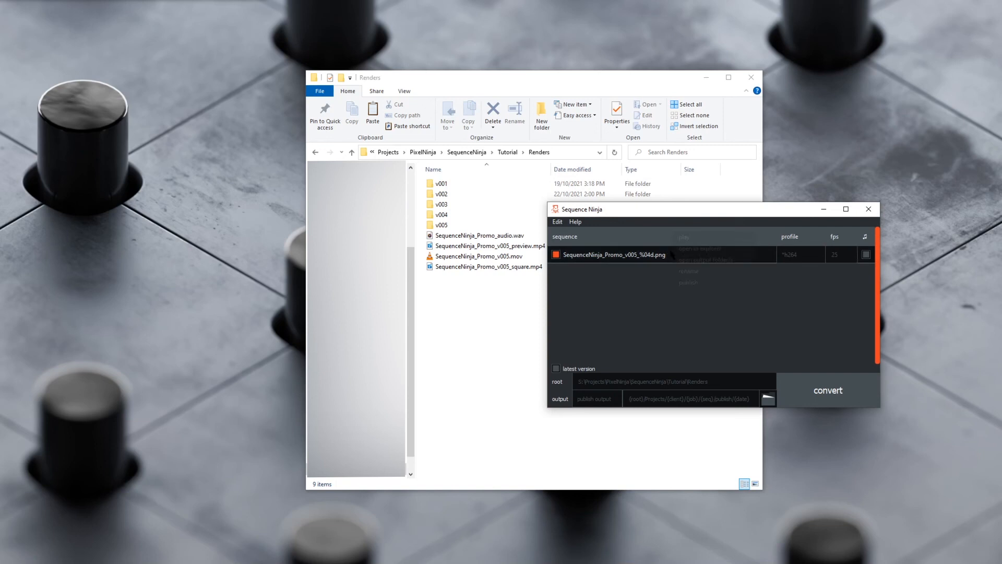
pyautogui.click(688, 271)
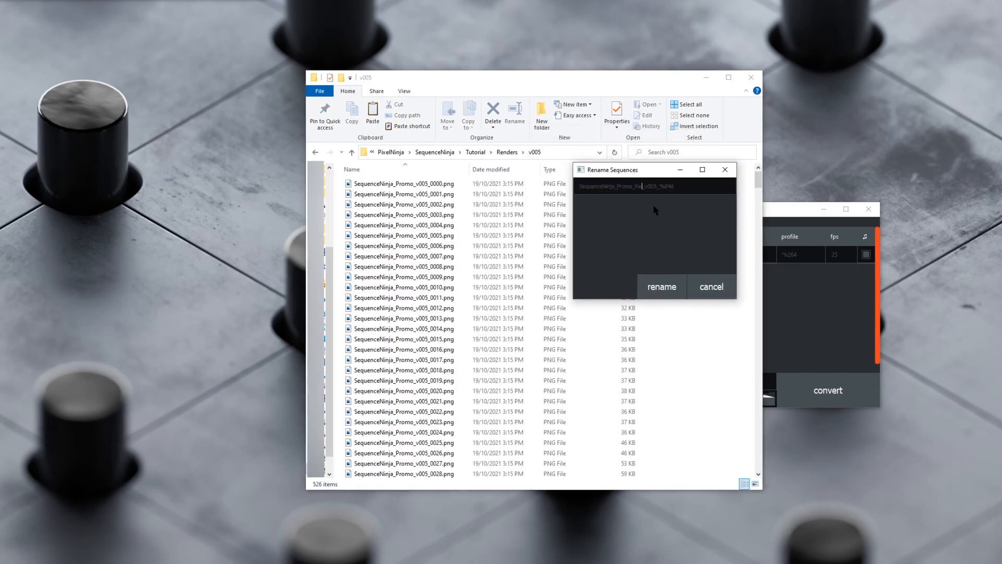
pyautogui.write('Renamed')
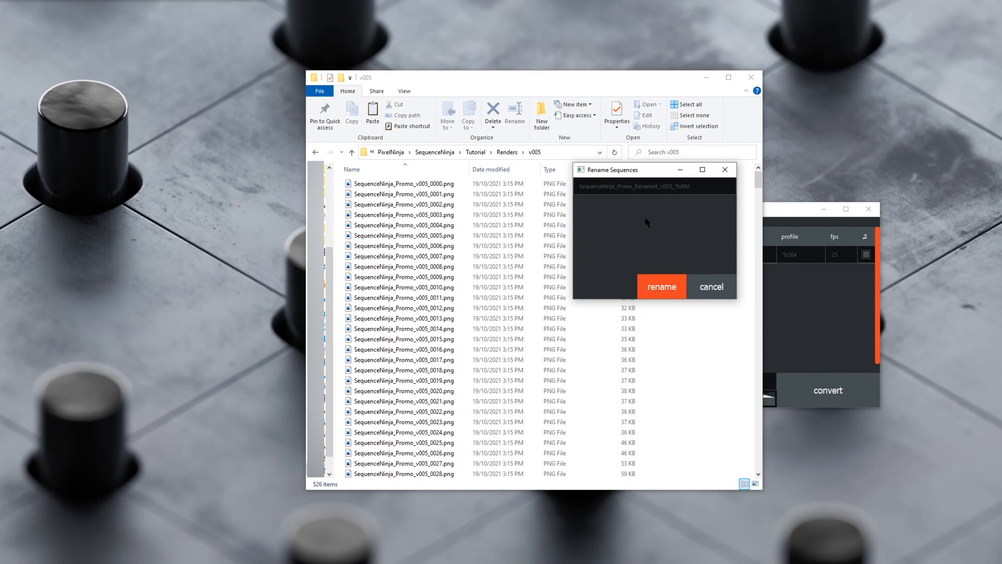
pyautogui.click(661, 286)
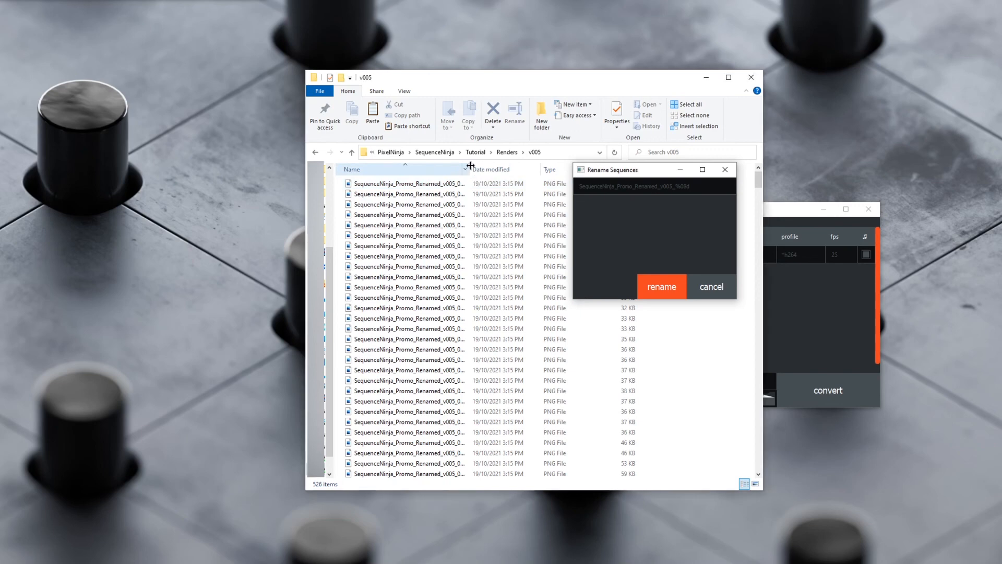